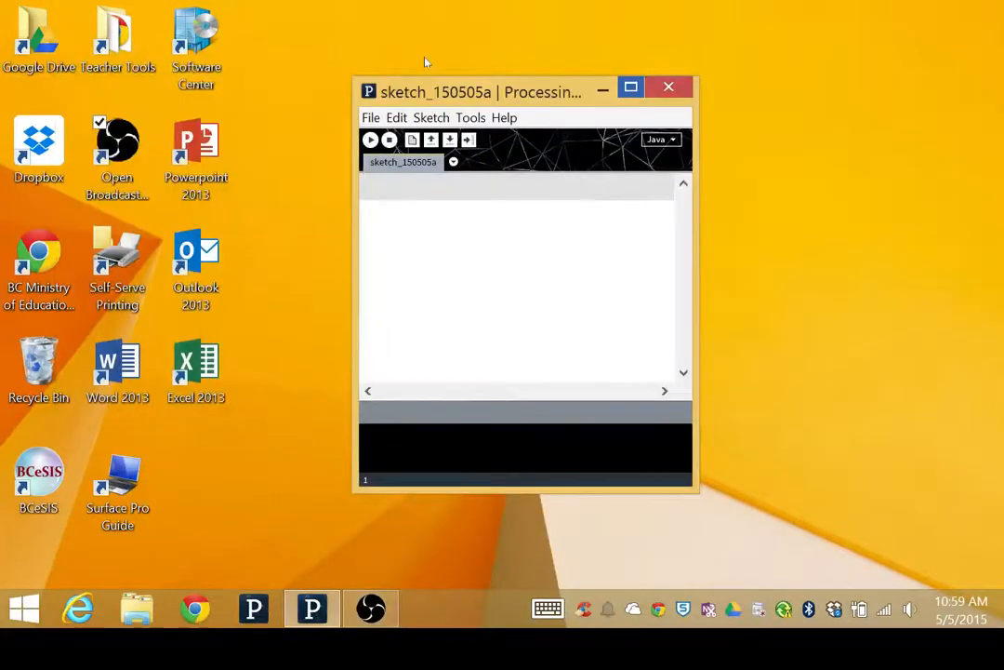
# Step: Maximize the Processing window so the empty sketch_150505a editor fills the screen
pyautogui.click(631, 86)
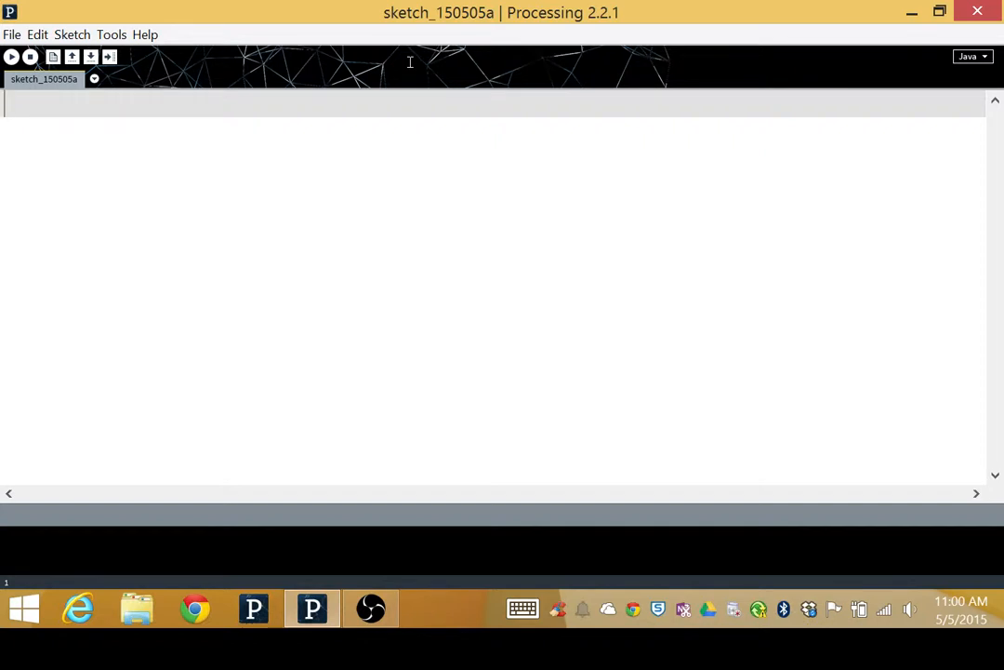
# Step: Write empty void setup() { } and void draw() { } function skeletons
pyautogui.write('vopi')
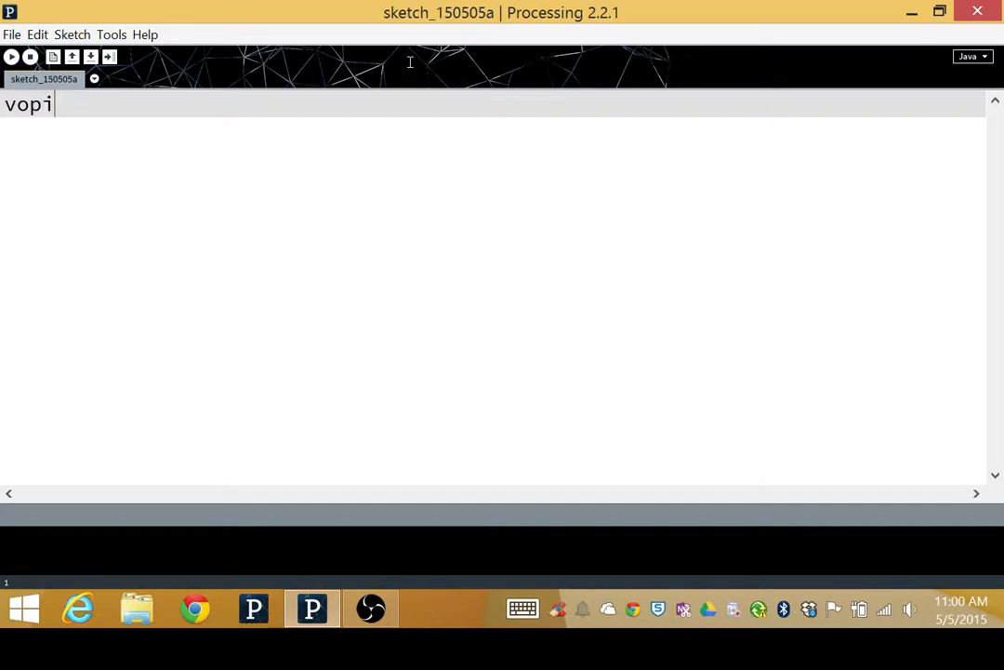
pyautogui.write('void setup')
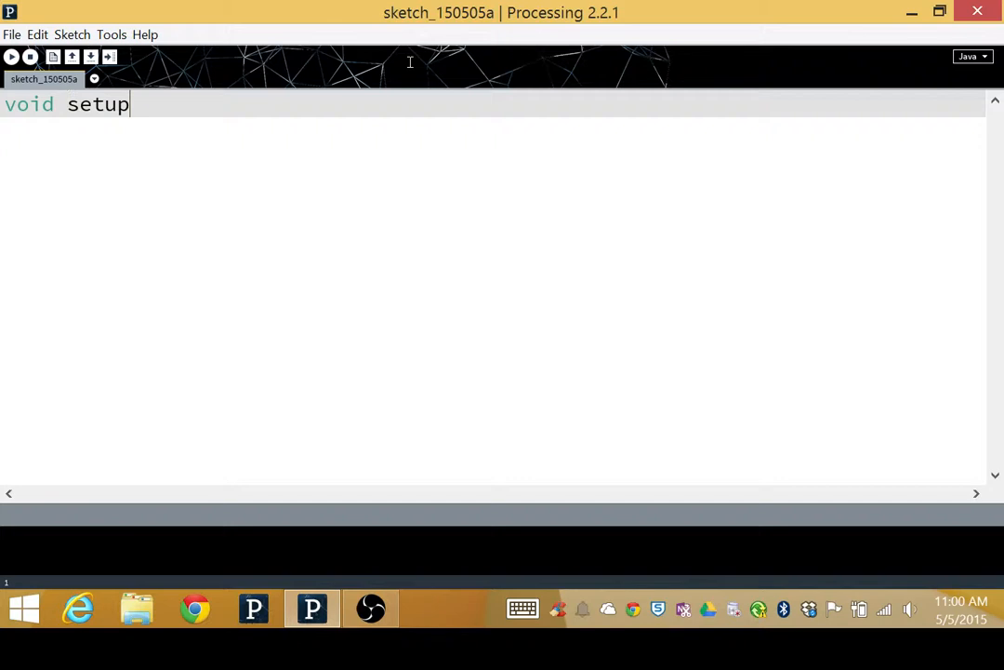
pyautogui.write('() {')
pyautogui.write('}')
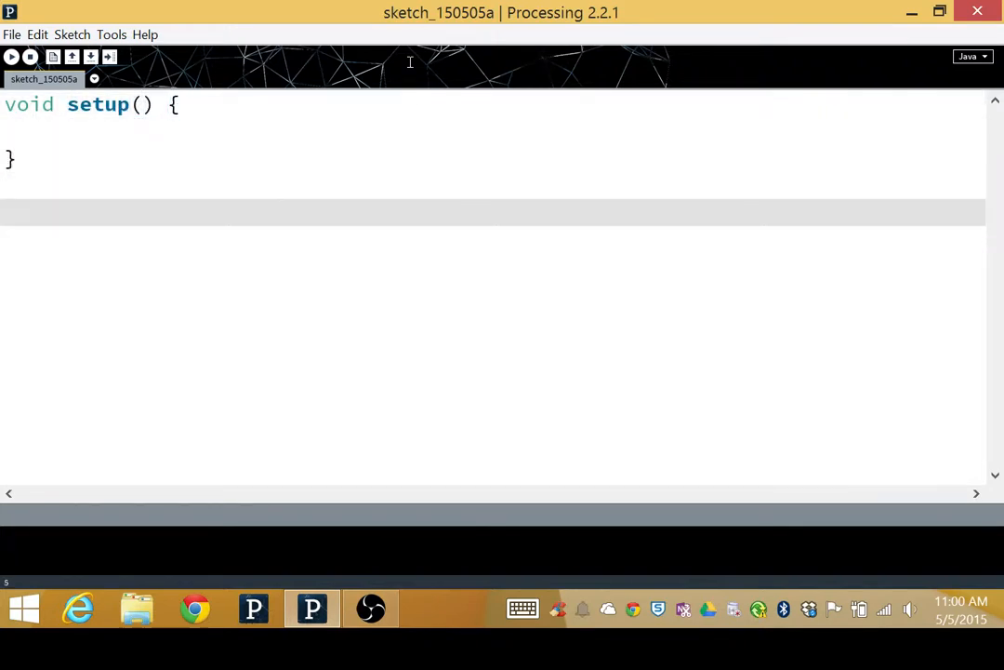
pyautogui.write('void draw')
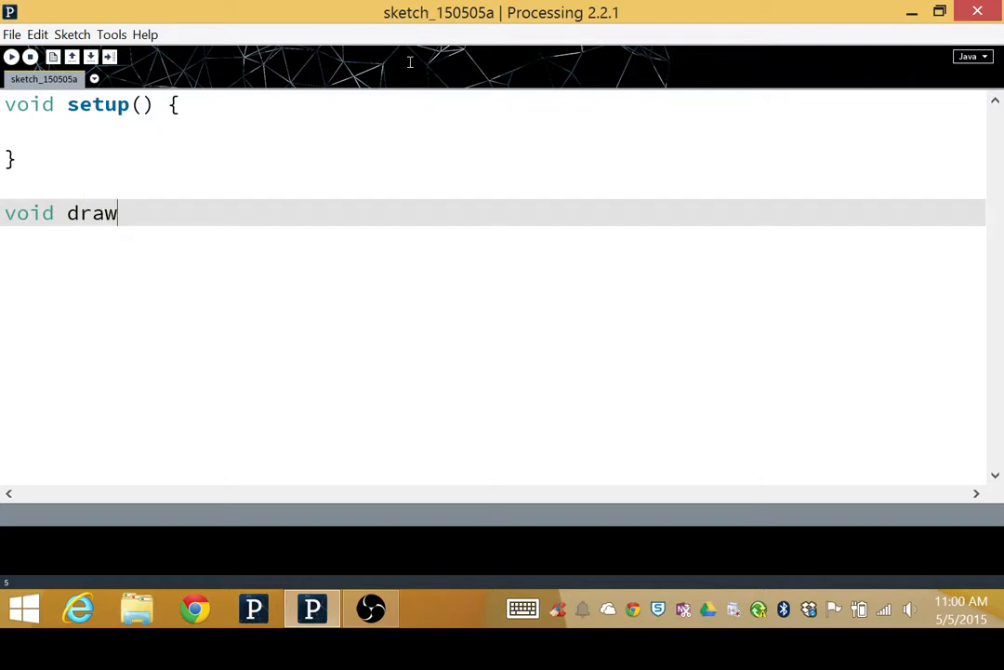
pyautogui.write('() {')
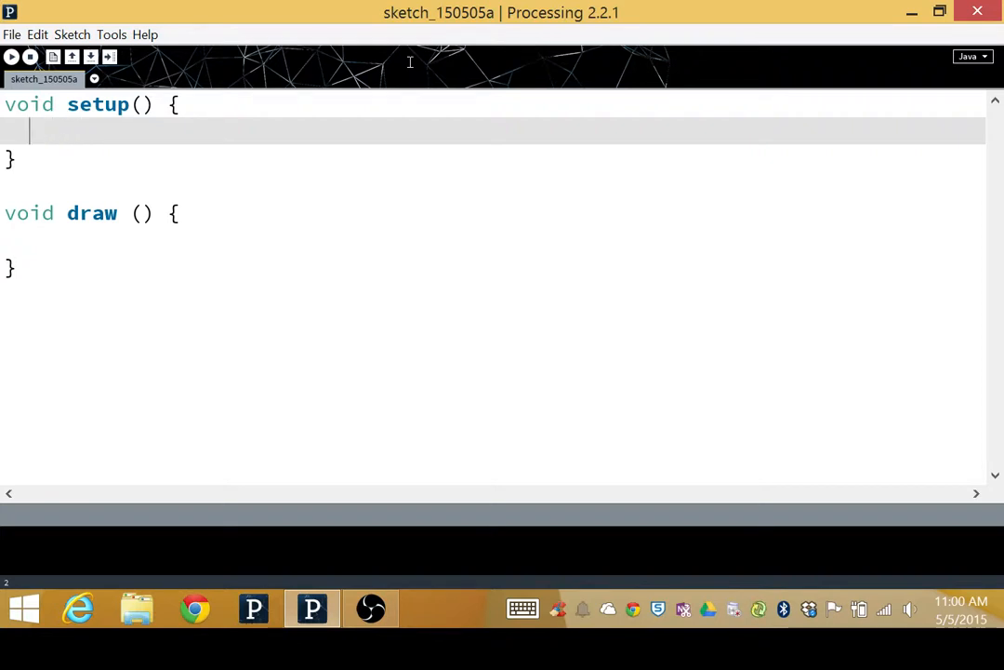
# Step: Add size(displayWidth, displayHeight); inside setup()
pyautogui.write('size(')
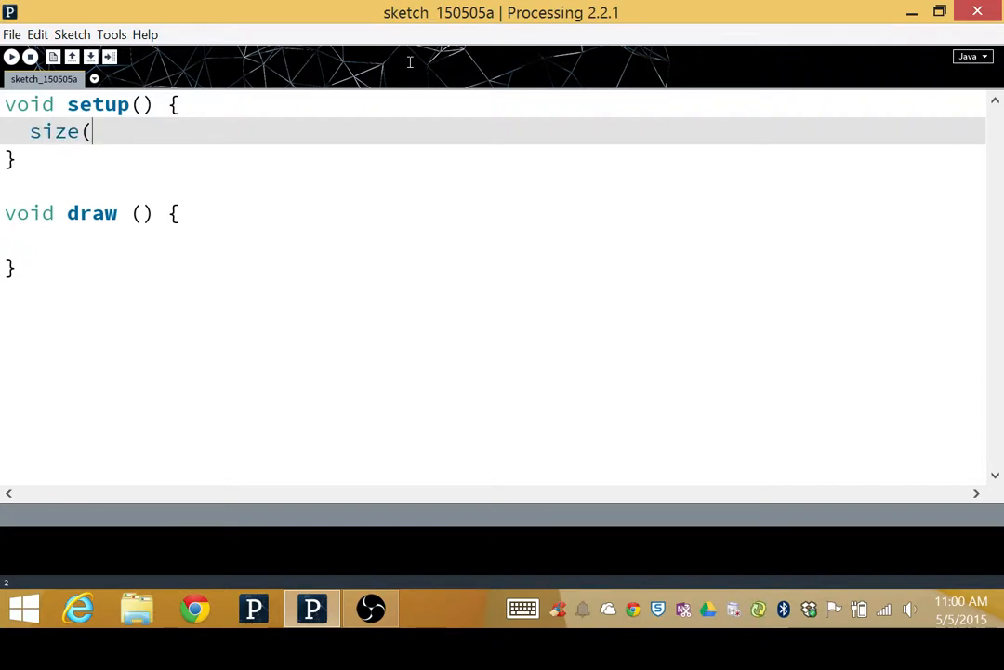
pyautogui.write('di')
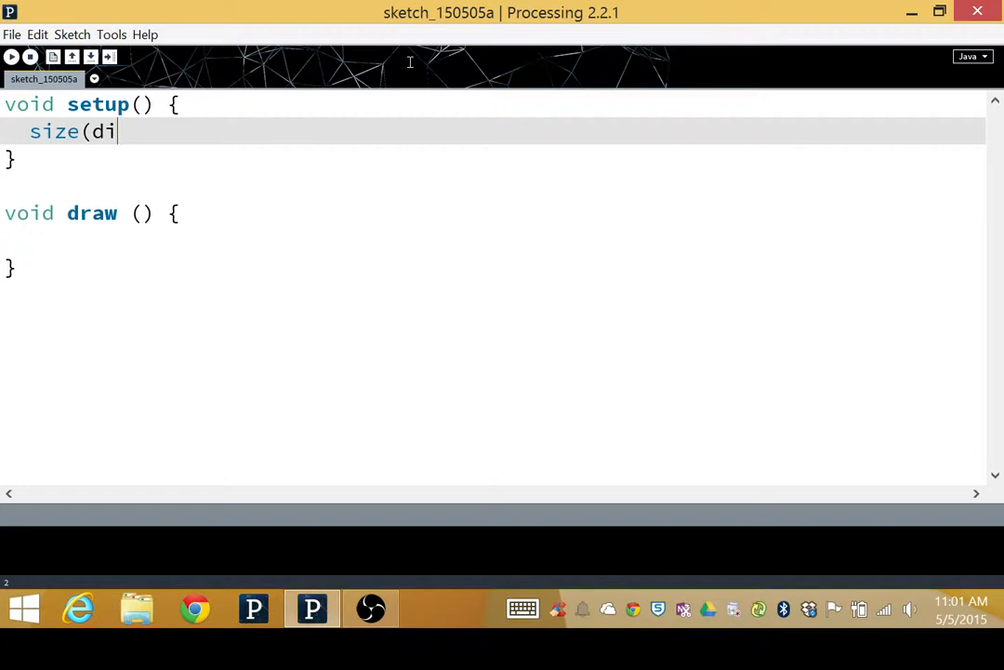
pyautogui.write('splayWidt')
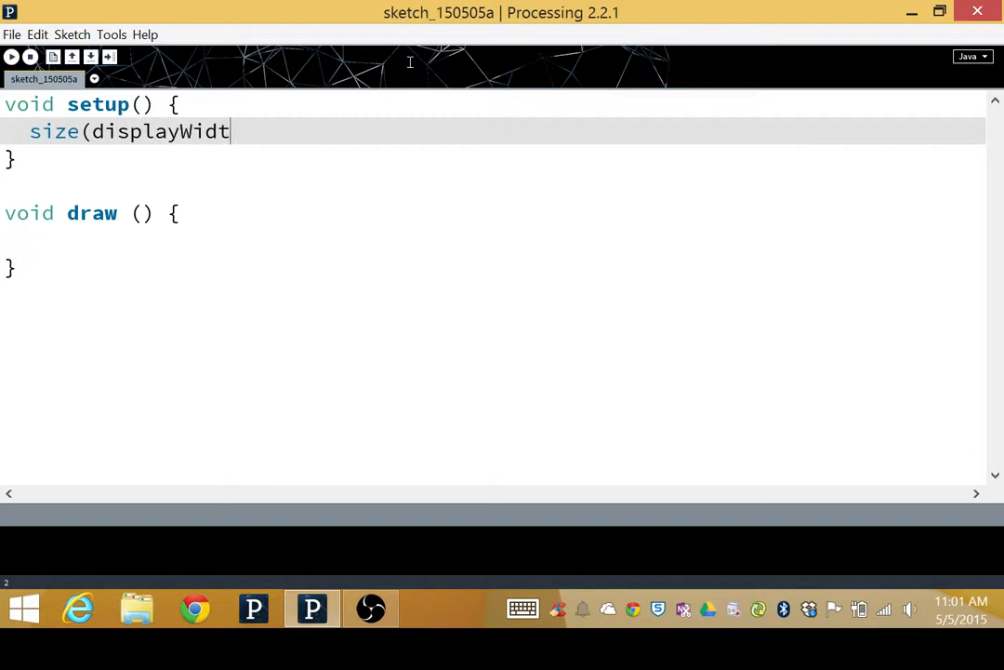
pyautogui.write('h, dis')
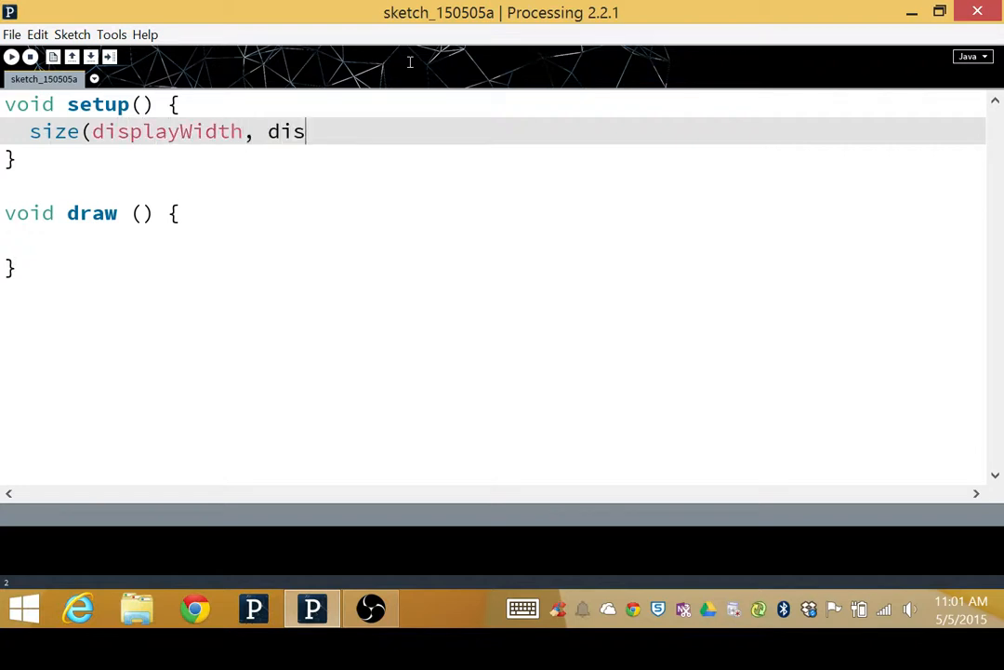
pyautogui.write('playHeigh')
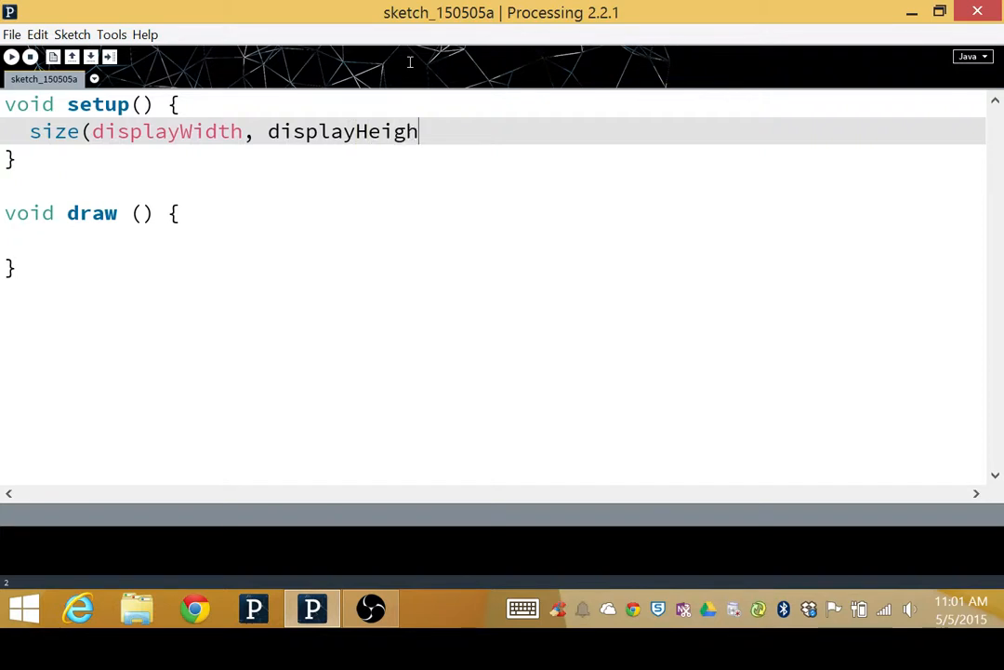
pyautogui.write('t);')
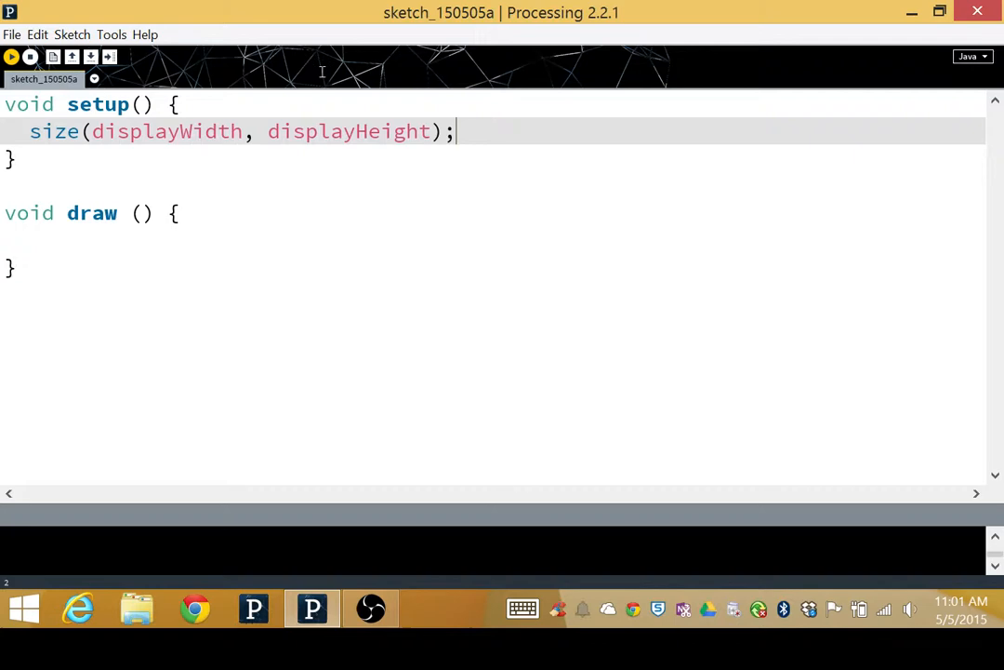
pyautogui.click(13, 54)
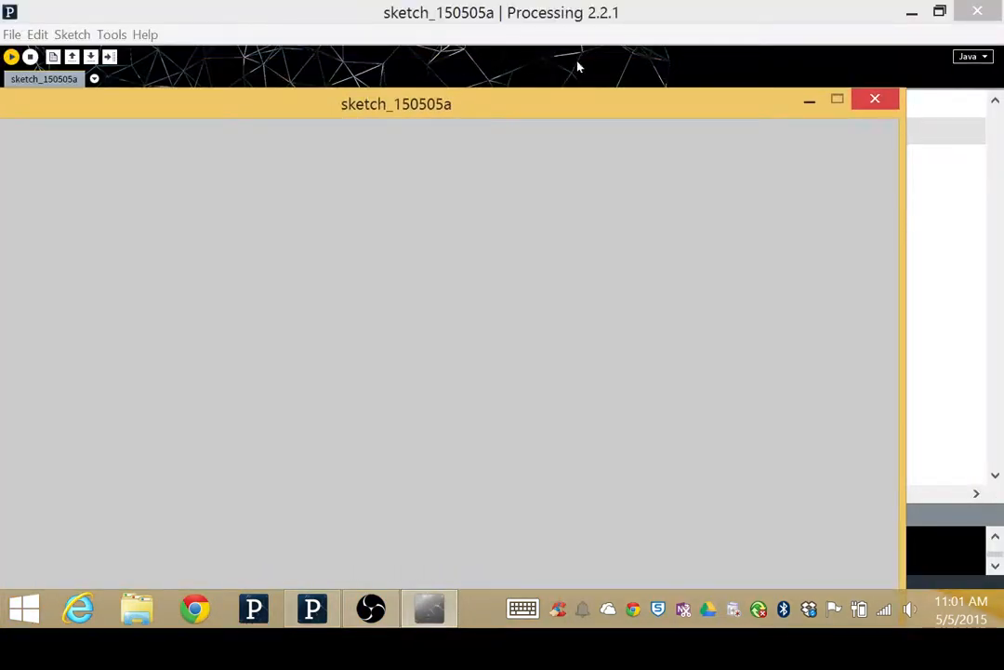
pyautogui.click(875, 98)
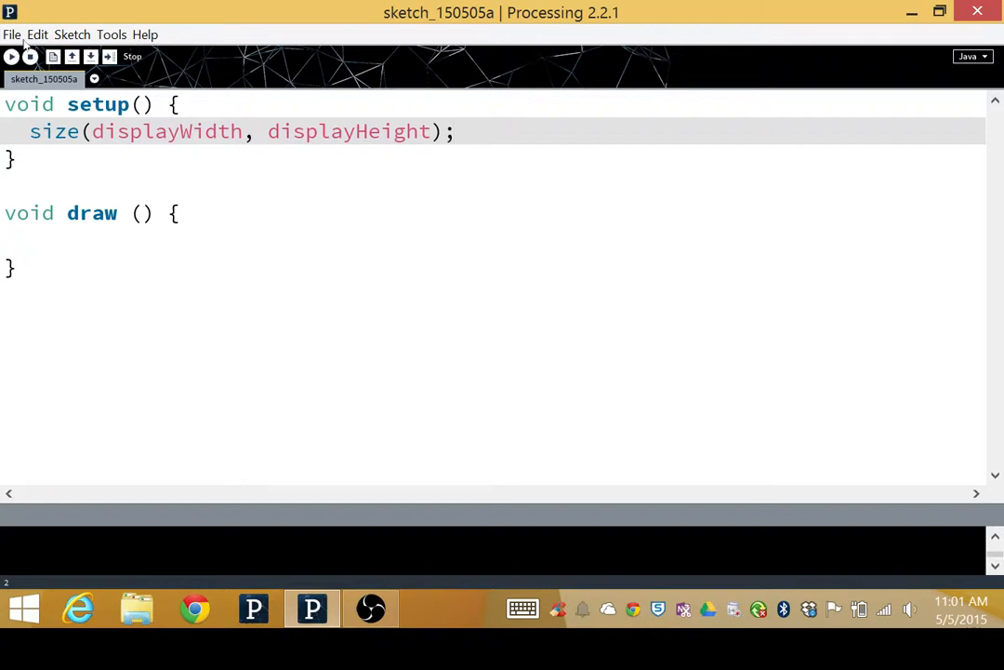
pyautogui.click(32, 241)
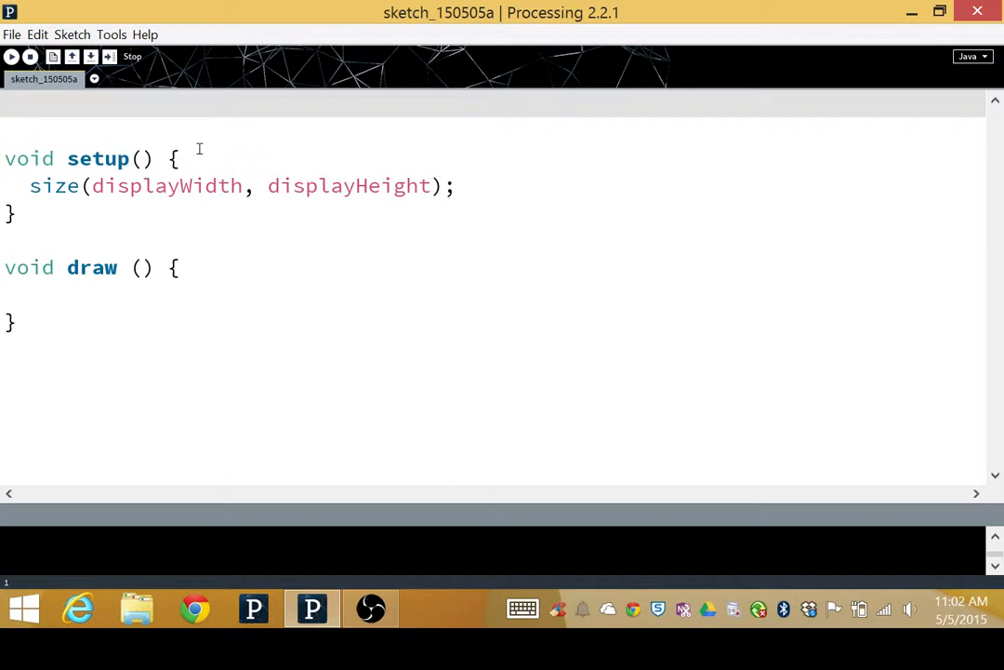
# Step: Type the global declaration int mode; above void setup()
pyautogui.write('int mode')
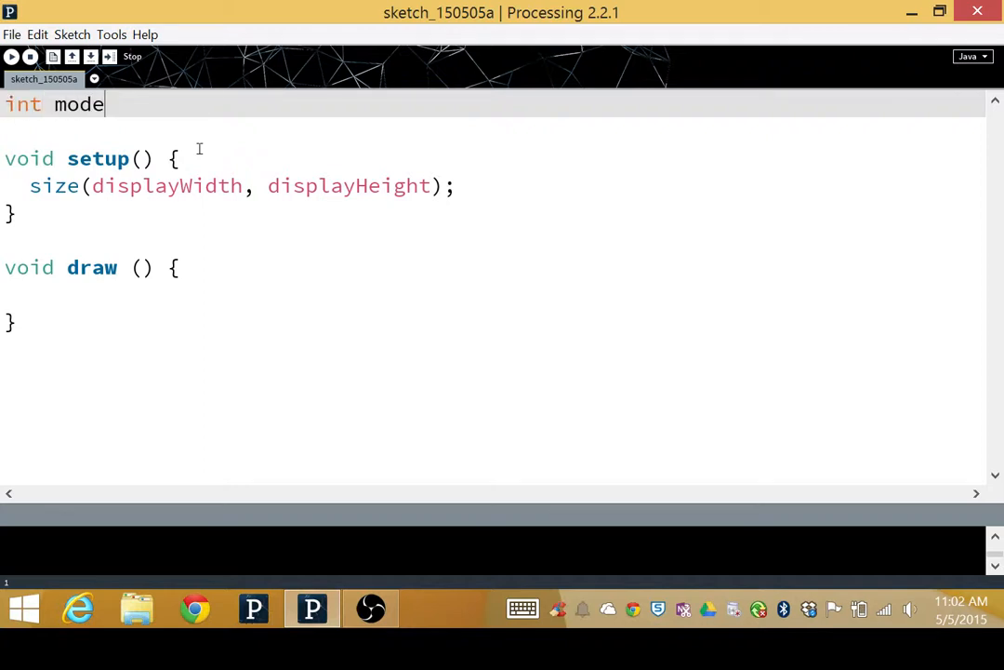
pyautogui.write(';')
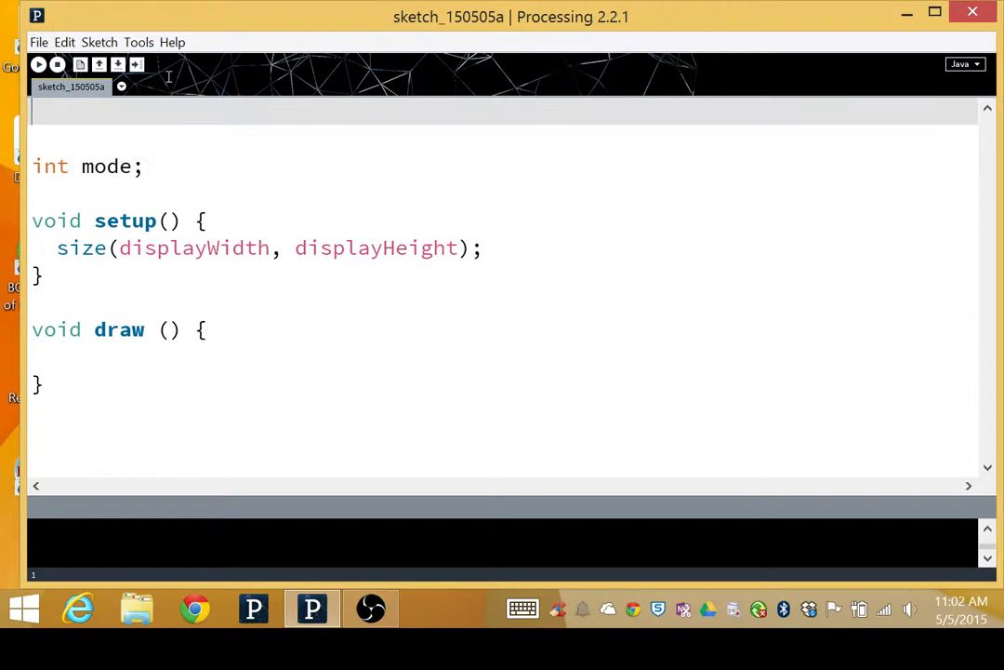
# Step: Declare final int constants INTRO = 1, PLAYING = 2 and GAMEOVER = 3
pyautogui.write('final int')
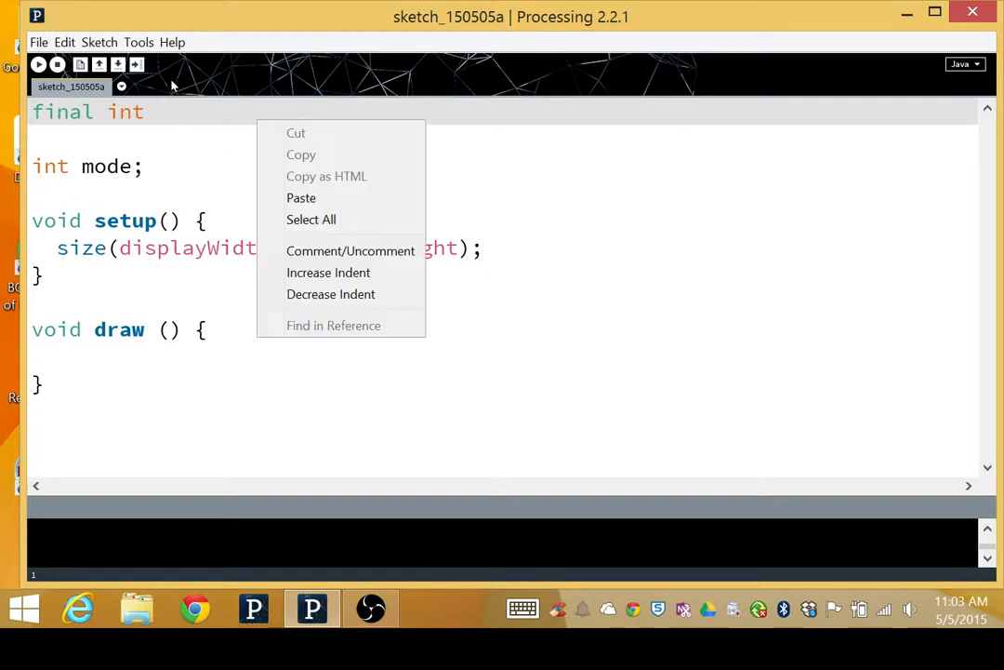
pyautogui.click(158, 112)
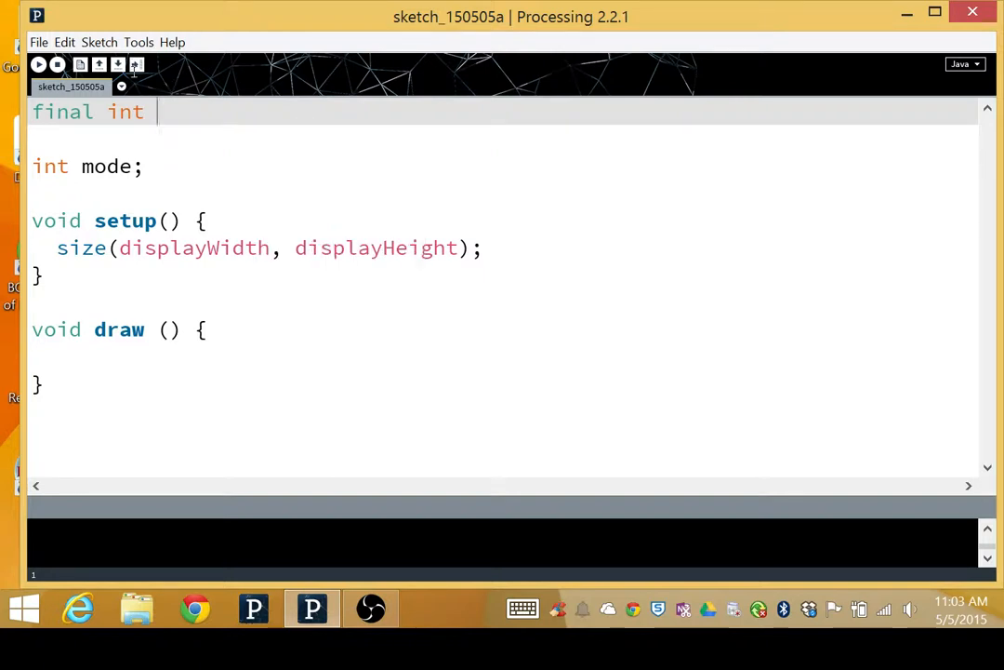
pyautogui.write('INTRO = 1;')
pyautogui.write('final int')
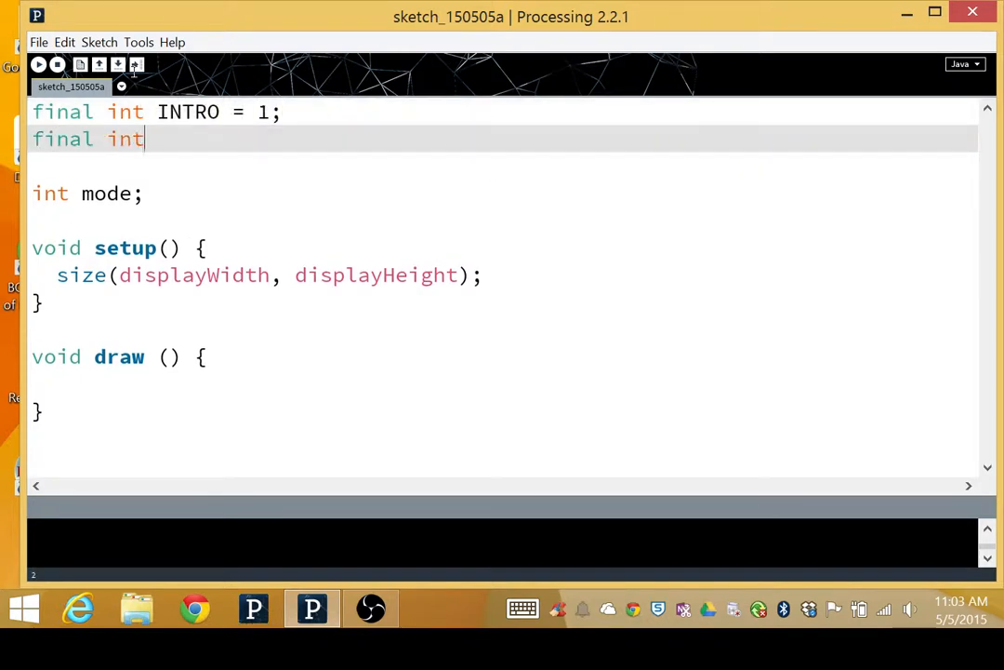
pyautogui.write('PLA')
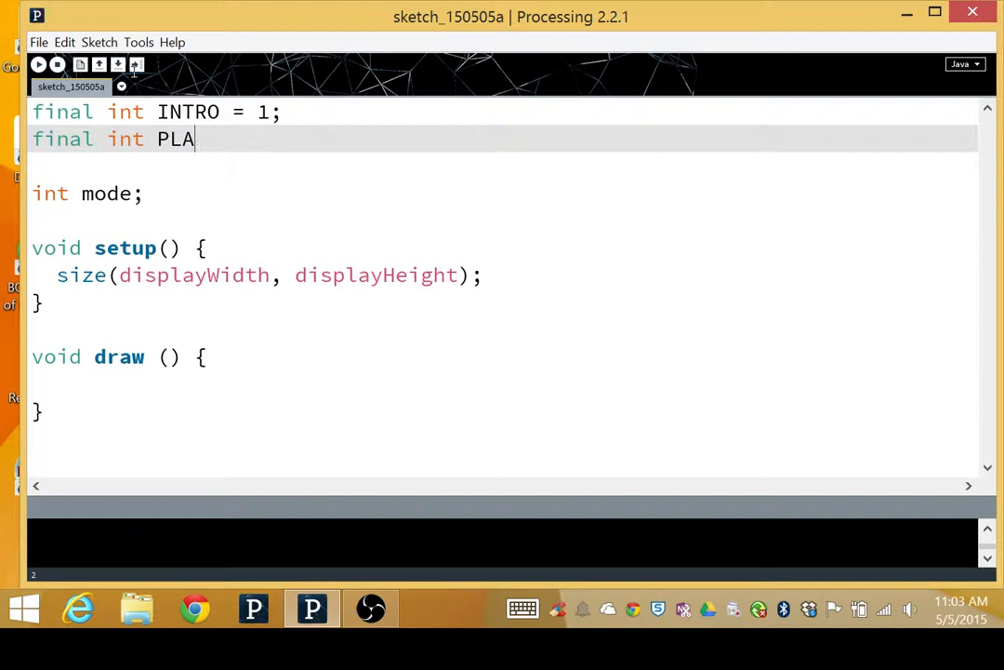
pyautogui.write('YING = 2;')
pyautogui.write('final int')
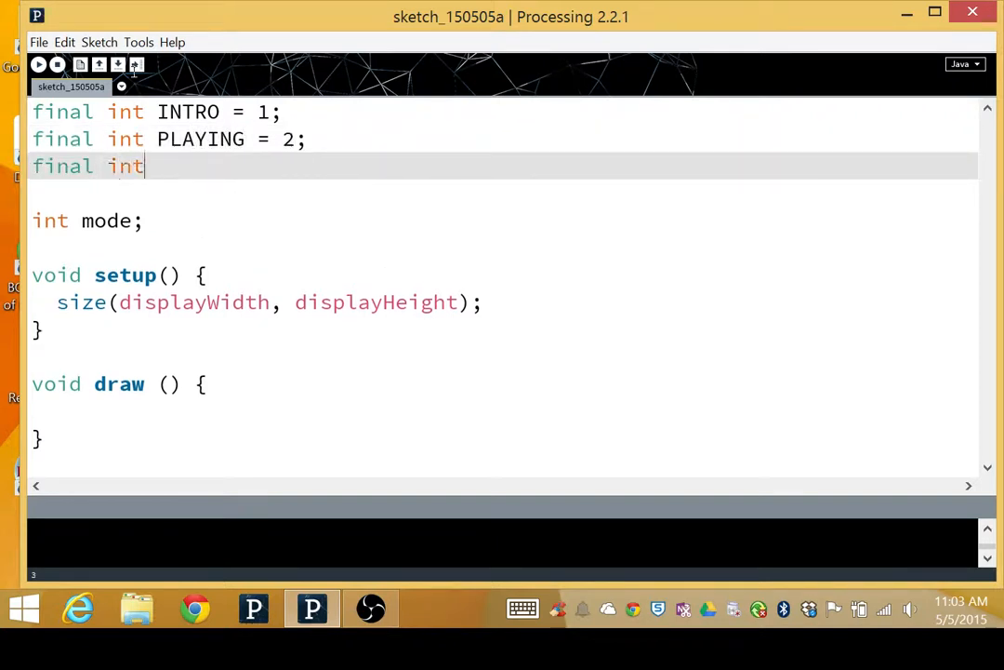
pyautogui.write('GAMEOVER =')
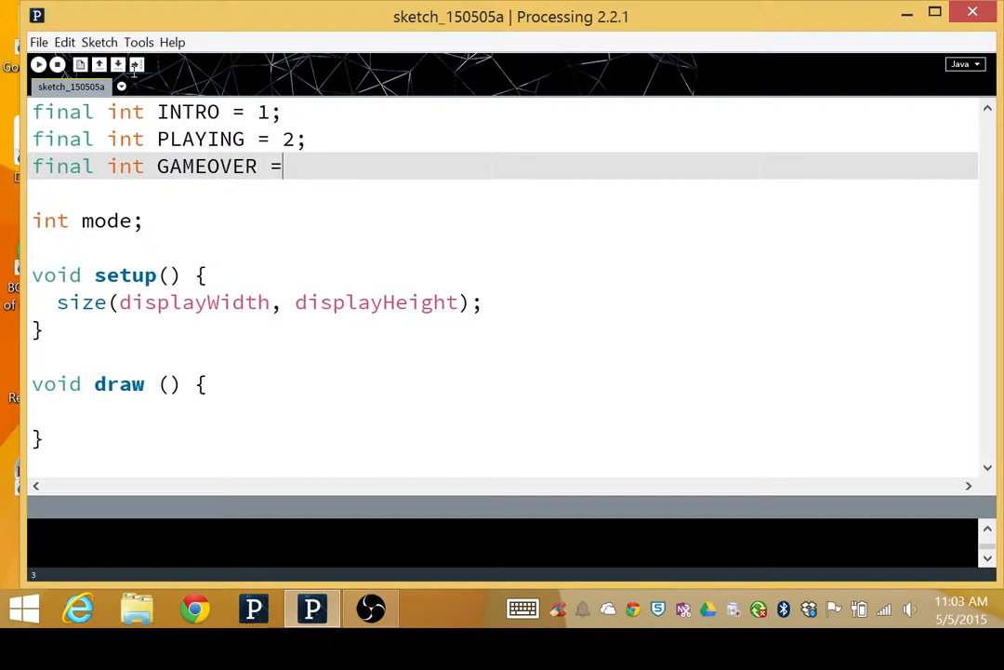
pyautogui.write('3;')
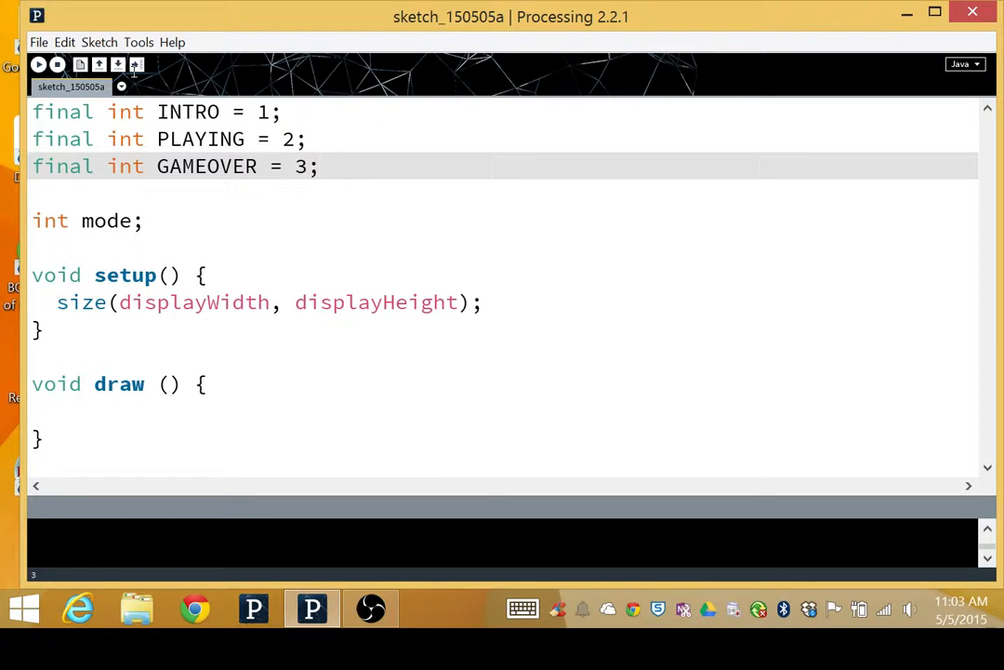
# Step: Add final int PAUSE = 4 and select the block of constants
pyautogui.write('final')
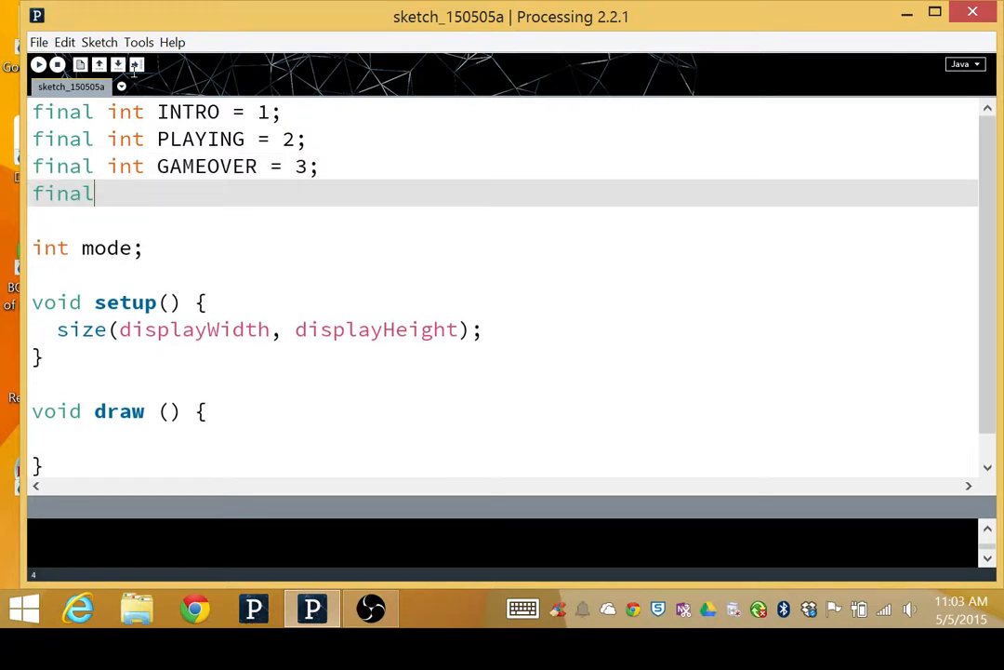
pyautogui.write('int PAU')
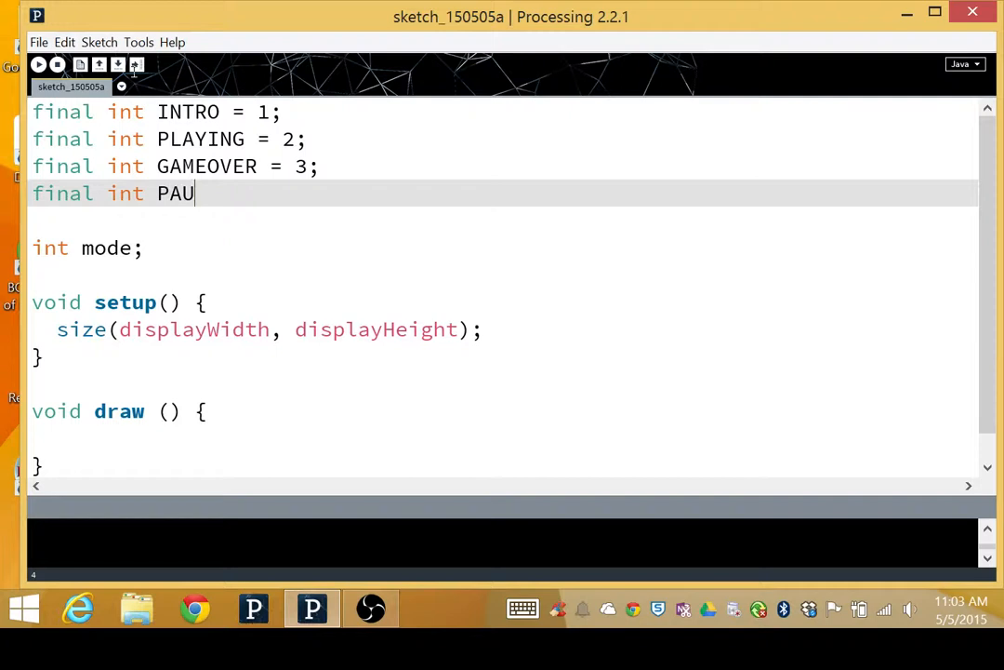
pyautogui.write('SE = 4;')
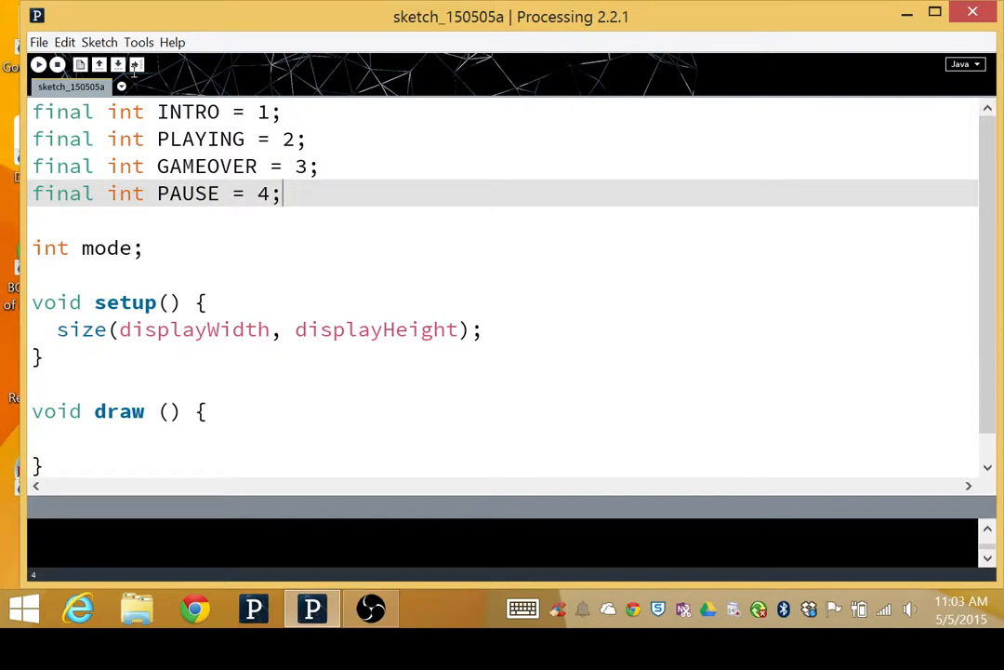
pyautogui.moveTo(33, 111); pyautogui.dragTo(284, 194)
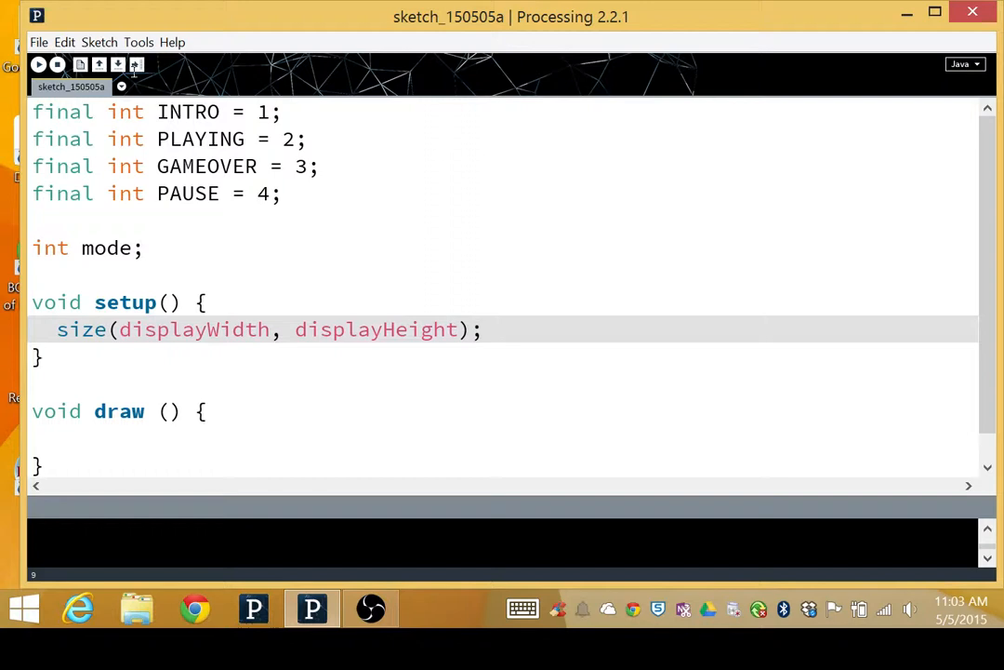
pyautogui.write('m')
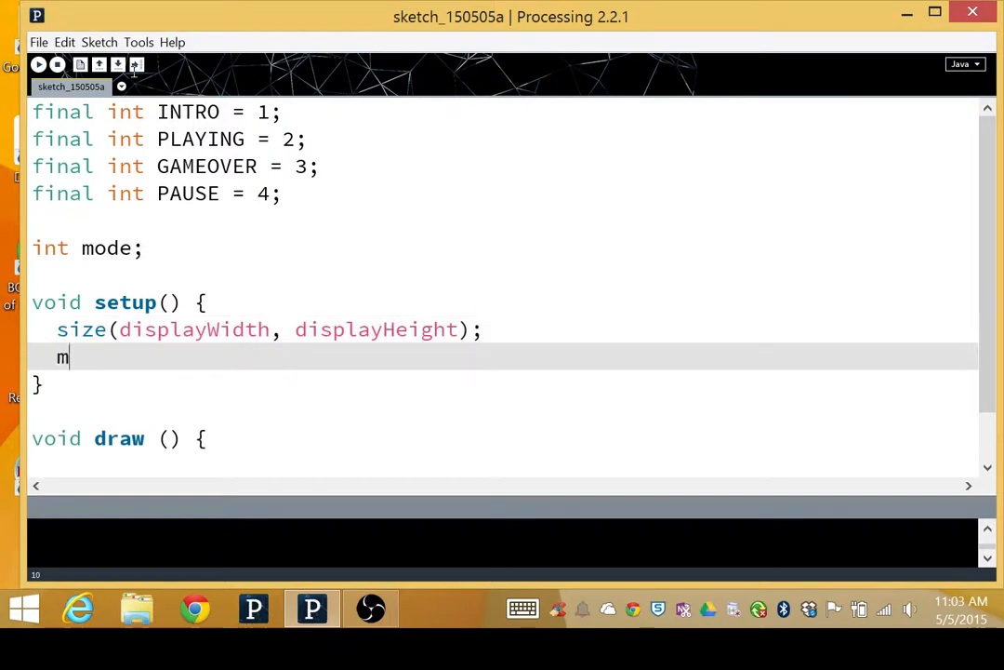
# Step: Set mode = INTRO; as the starting line inside setup()
pyautogui.write('ode = INTR')
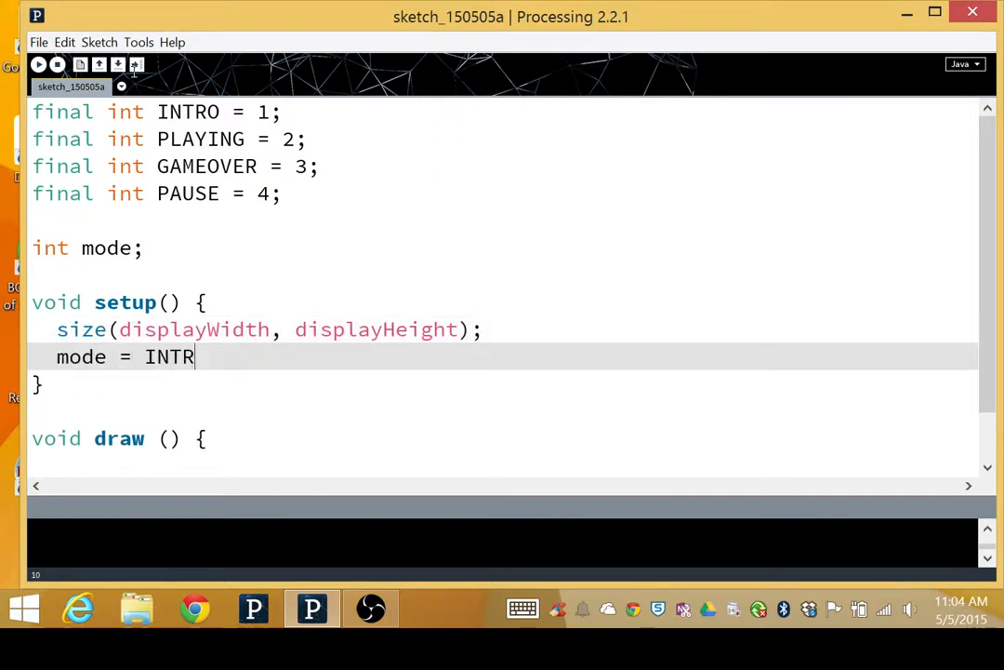
pyautogui.write('O;')
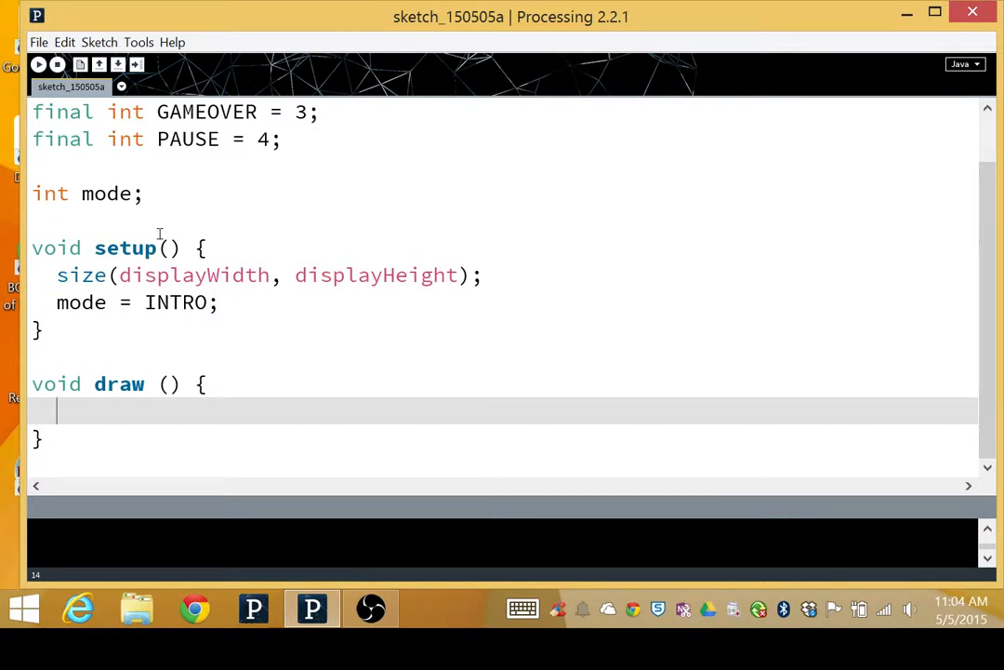
# Step: In draw(), add if (mode == INTRO) calling drawIntro();
pyautogui.write('if (')
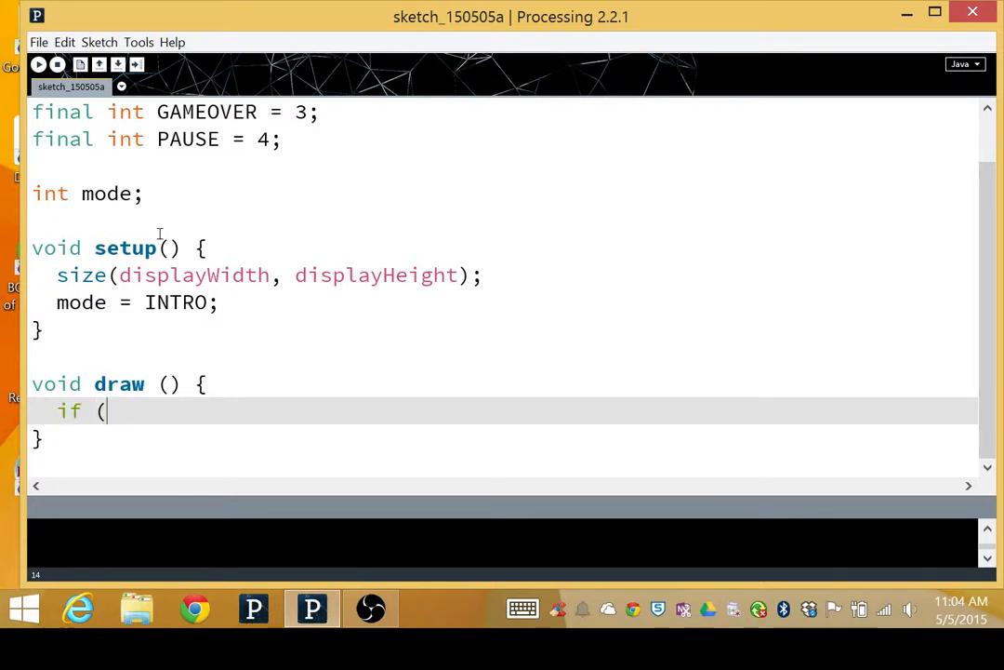
pyautogui.write('mode == I')
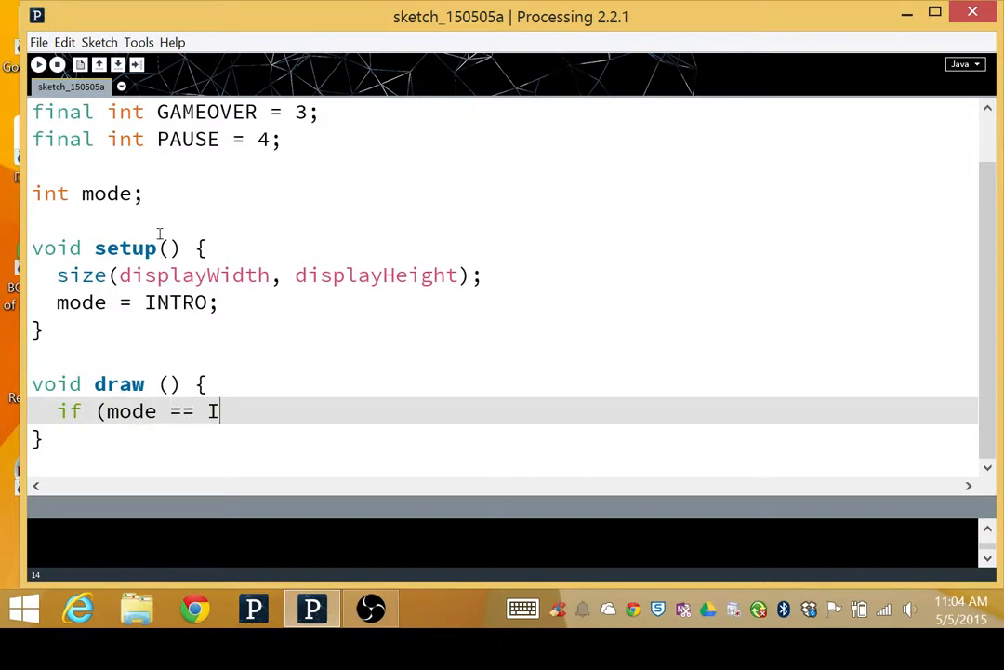
pyautogui.write('NTRO) {')
pyautogui.write('}')
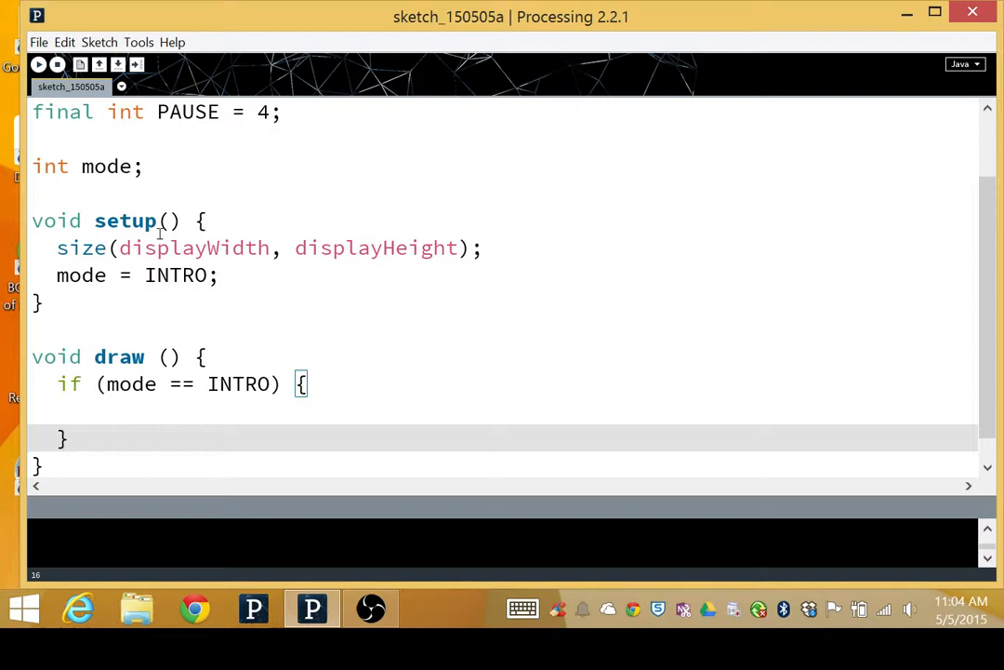
pyautogui.doubleClick(181, 385)
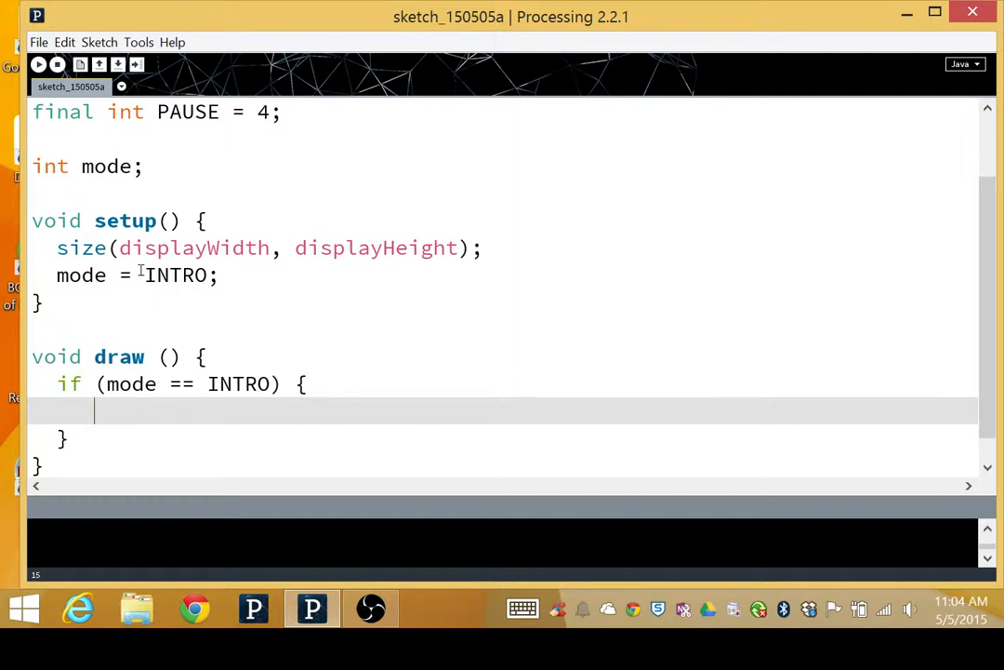
pyautogui.write('drawIntr')
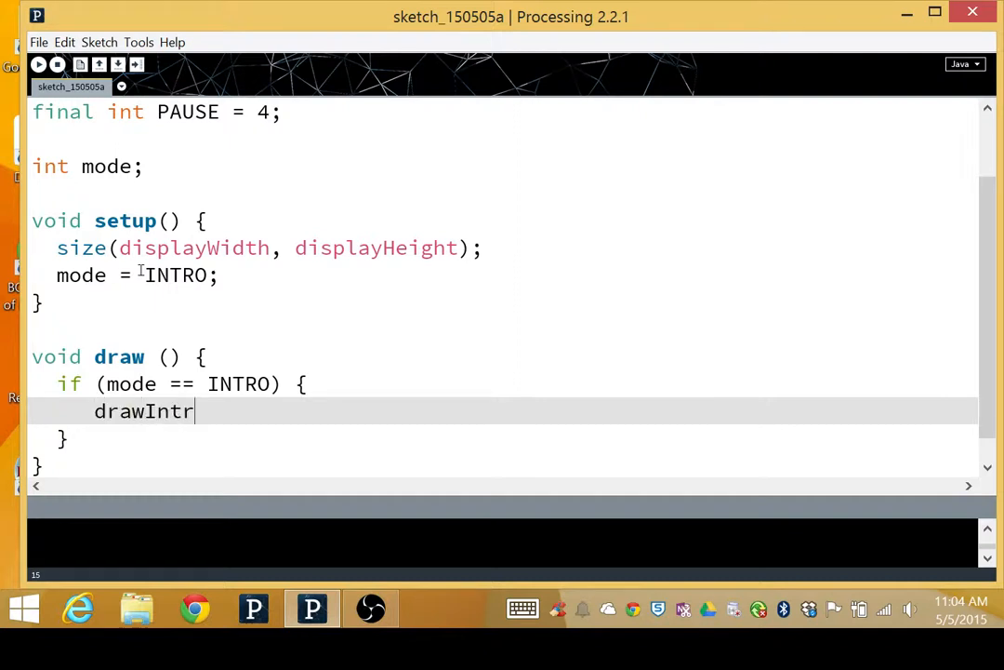
pyautogui.write('o();')
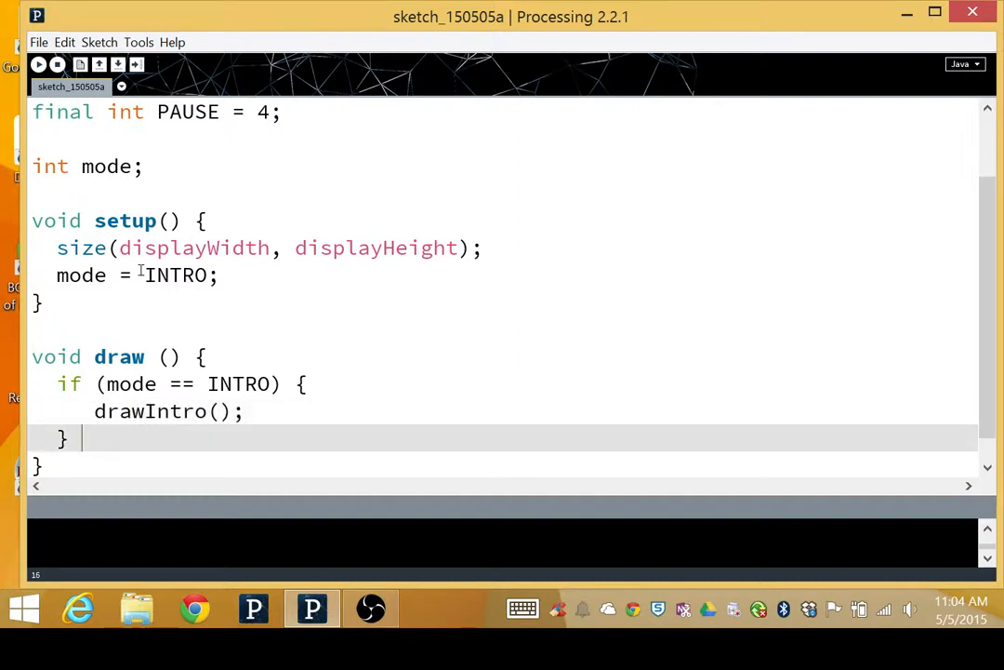
# Step: Add an else if (mode == PLAYING) branch that calls drawGame()
pyautogui.write('else i')
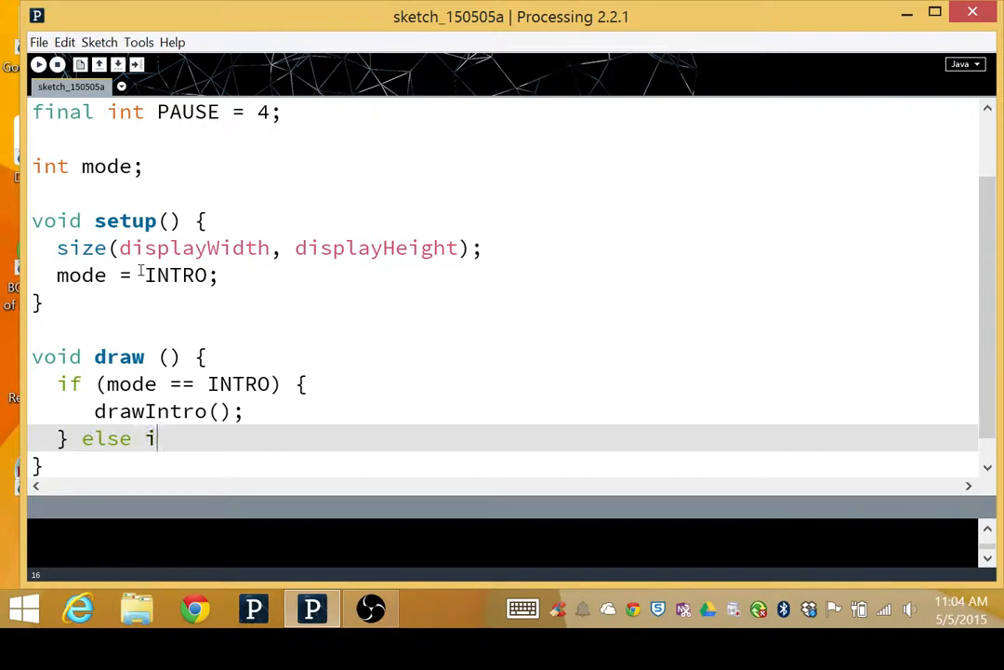
pyautogui.write('f')
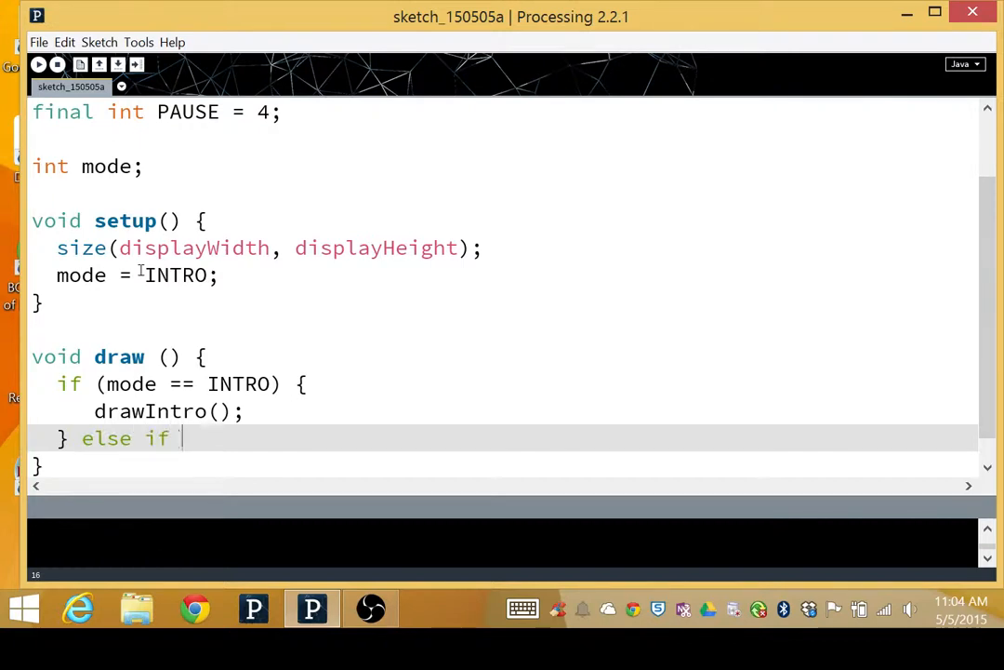
pyautogui.write('(mode ==')
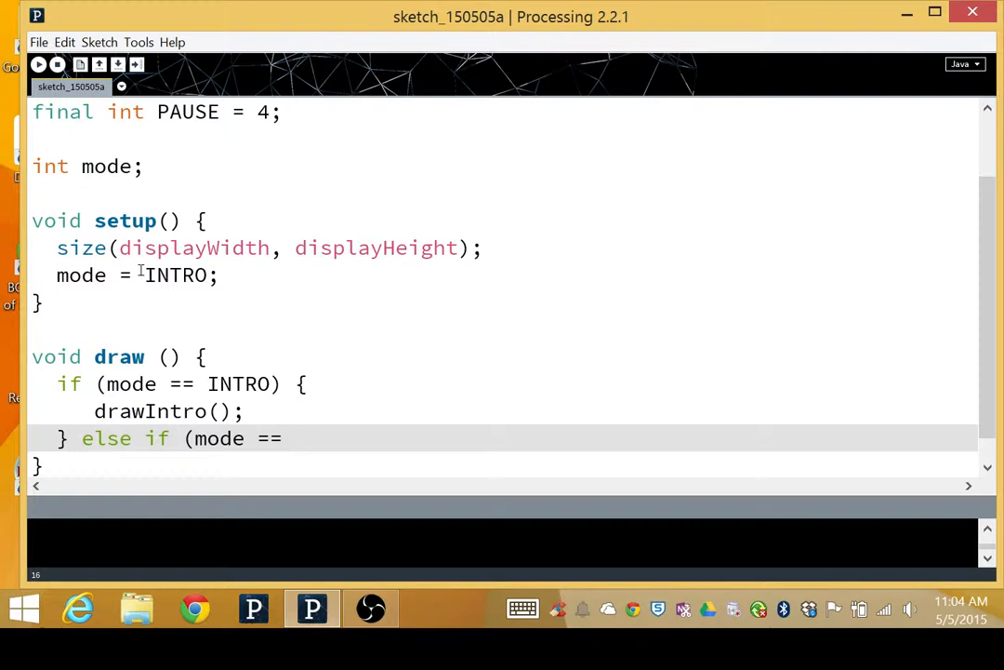
pyautogui.write('PLAYING) {')
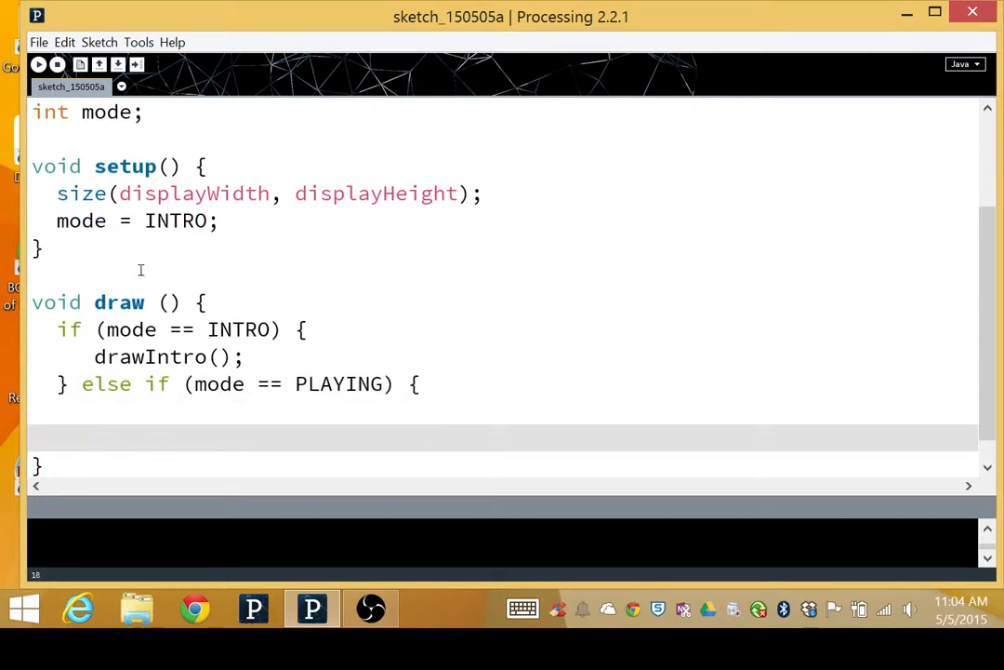
pyautogui.write('draw')
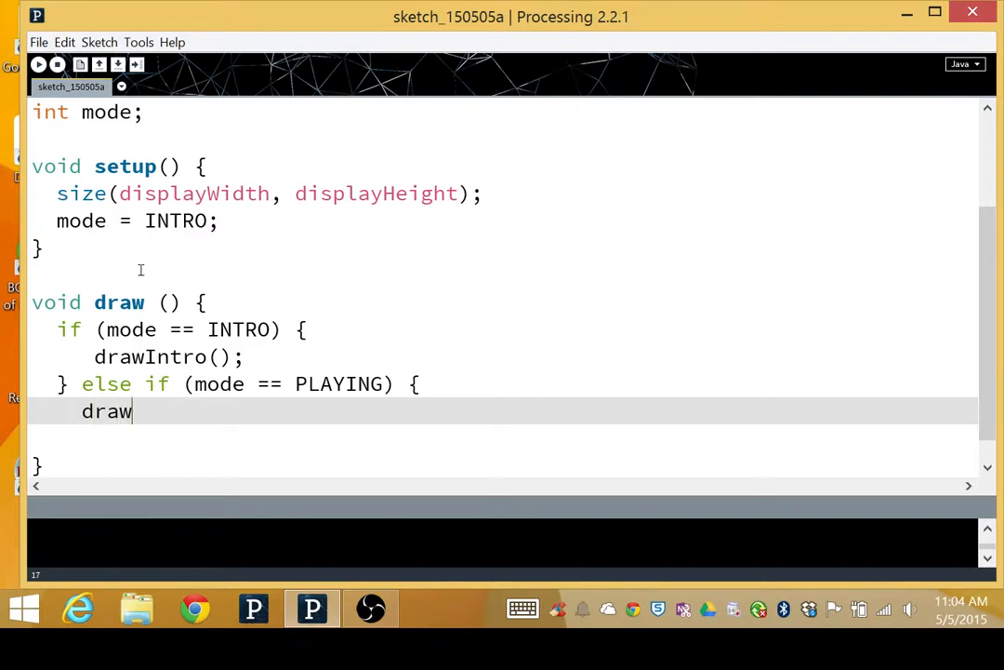
pyautogui.write('Gamne')
pyautogui.click(503, 438)
pyautogui.write('}')
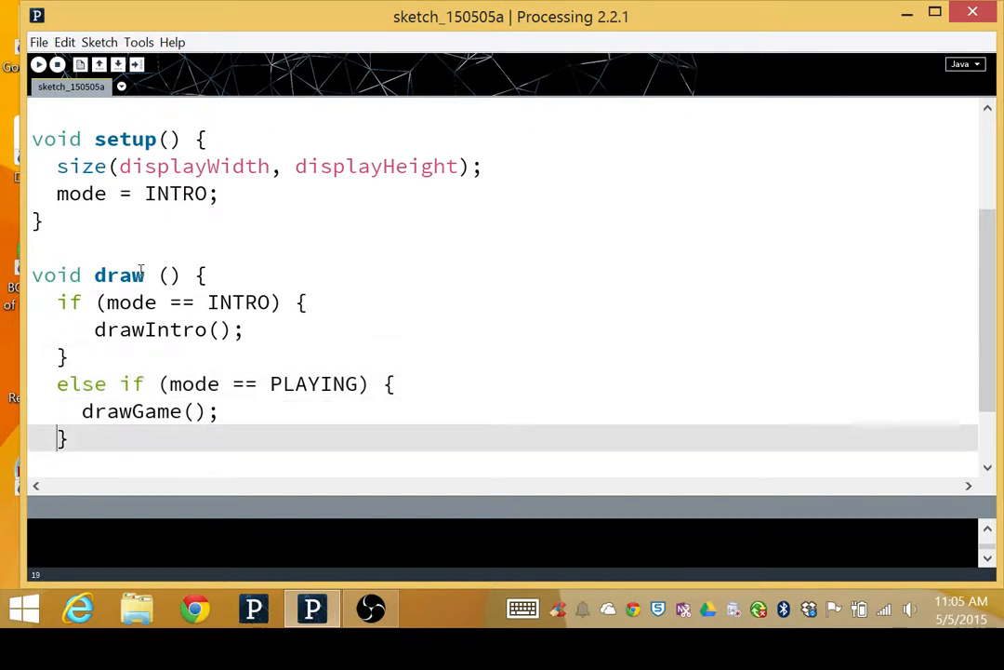
# Step: Type else if (mode == GAMEOVER) with a drawGameOver() call below the PLAYING branch
pyautogui.write('else')
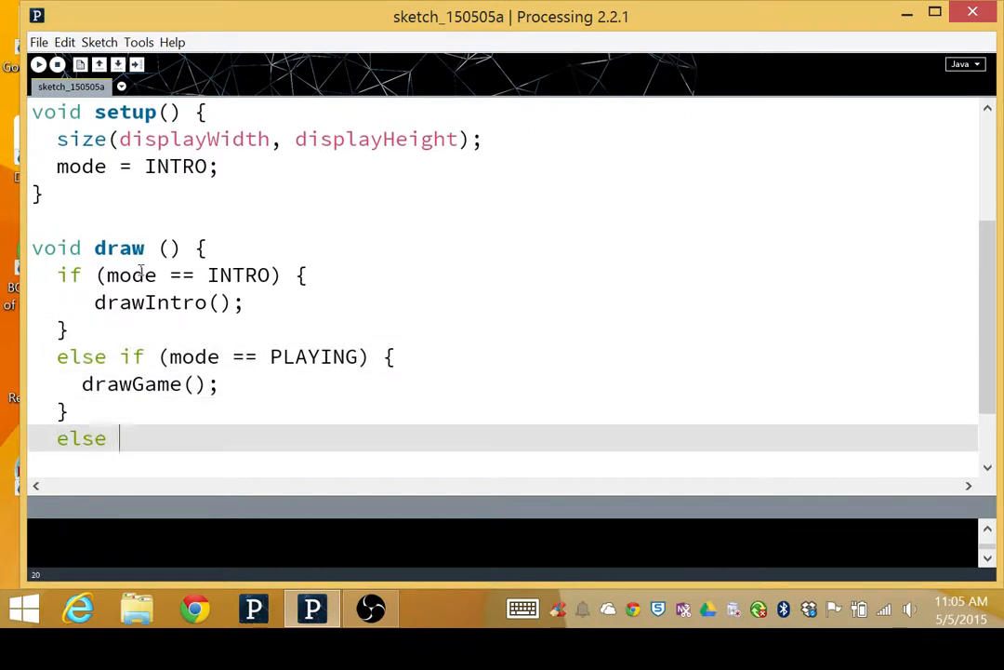
pyautogui.write('if (mode -== GAMEOVER) {')
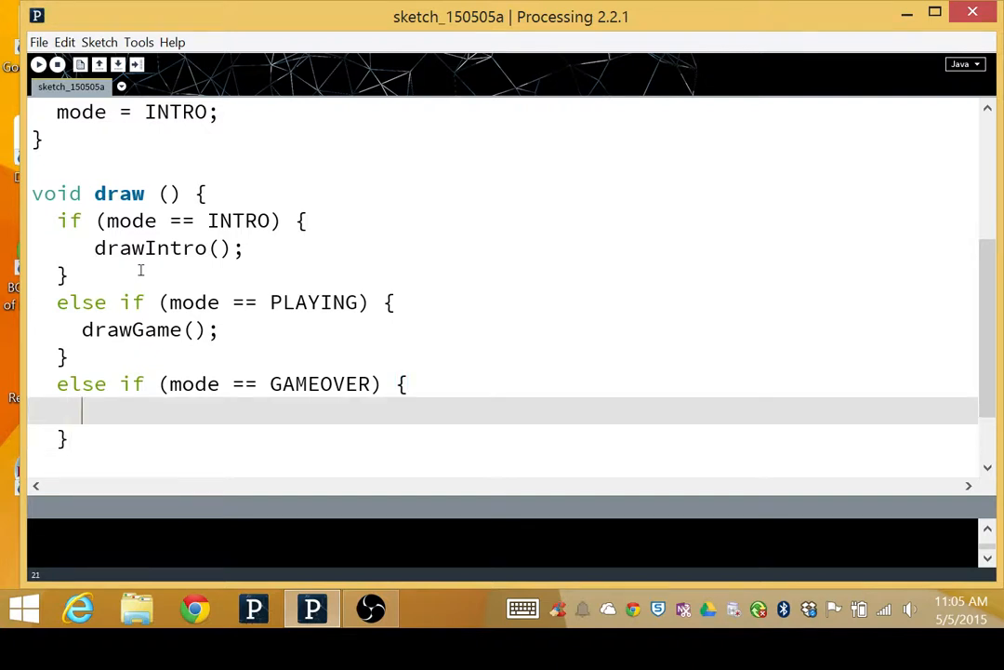
pyautogui.write('drawGa')
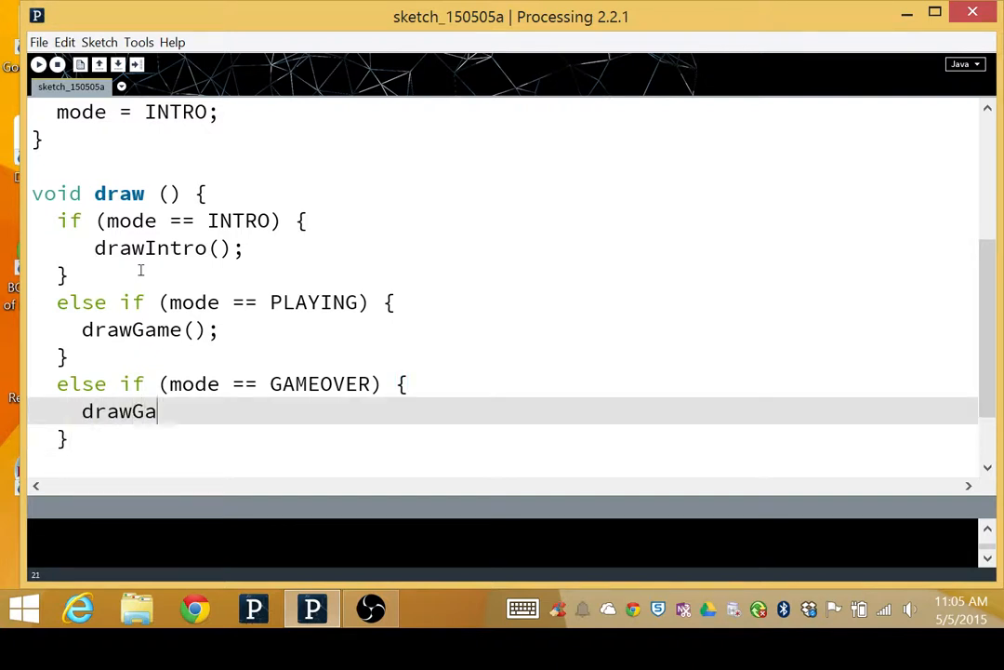
pyautogui.write('meOver();')
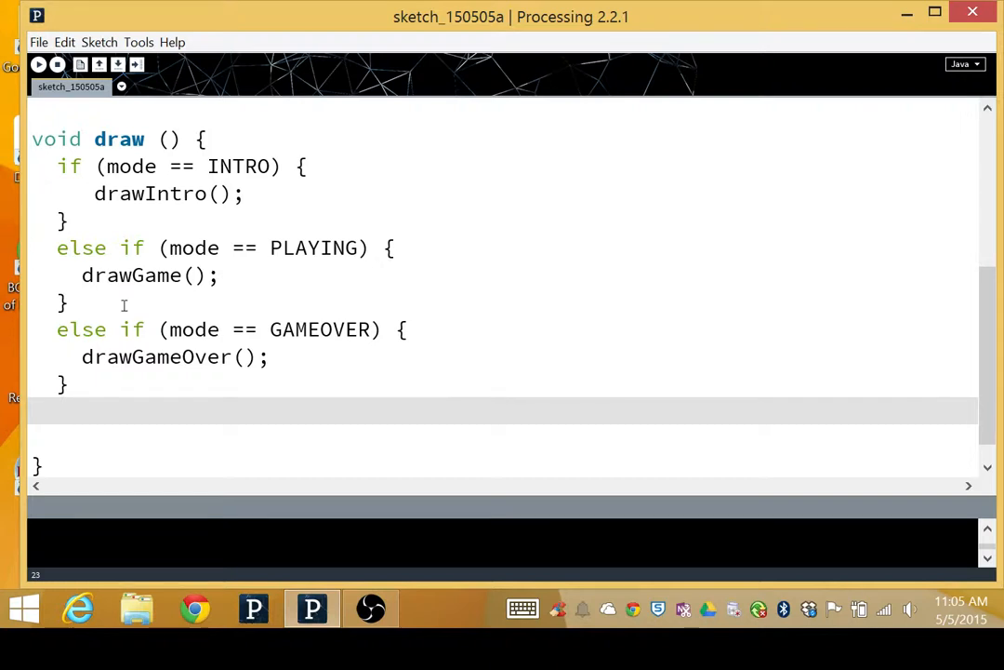
# Step: Add a final else { println("YA DONE GOOFED!"); } branch
pyautogui.write('else')
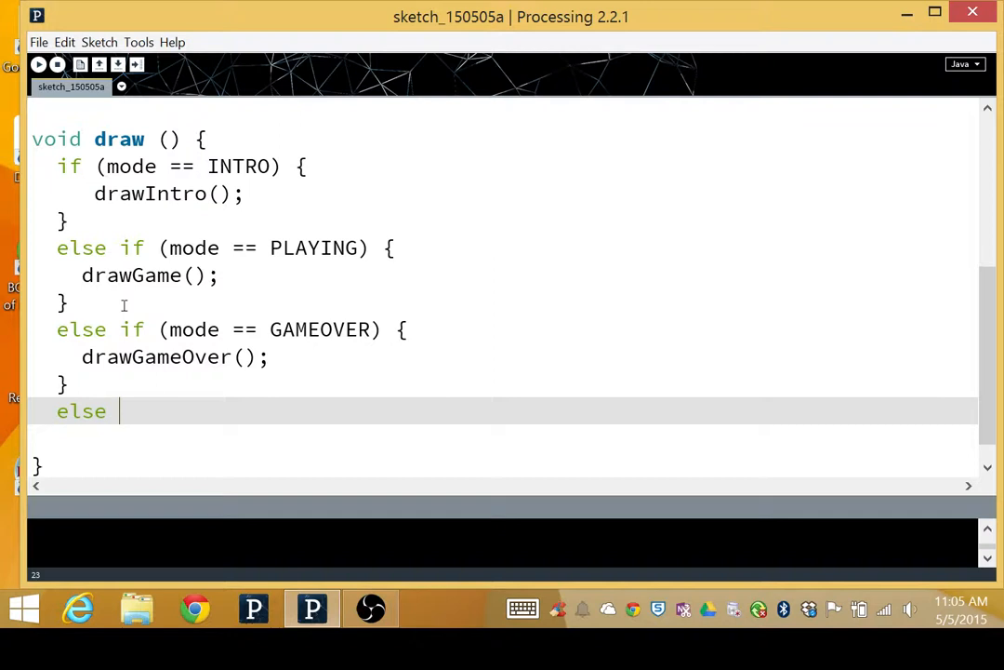
pyautogui.write('{')
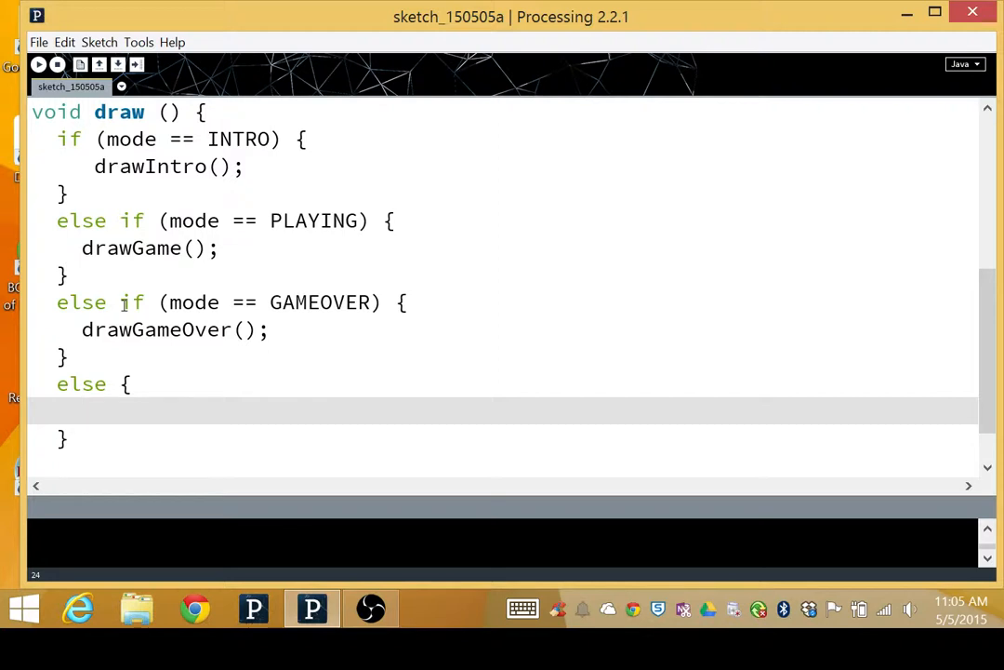
pyautogui.write('println(')
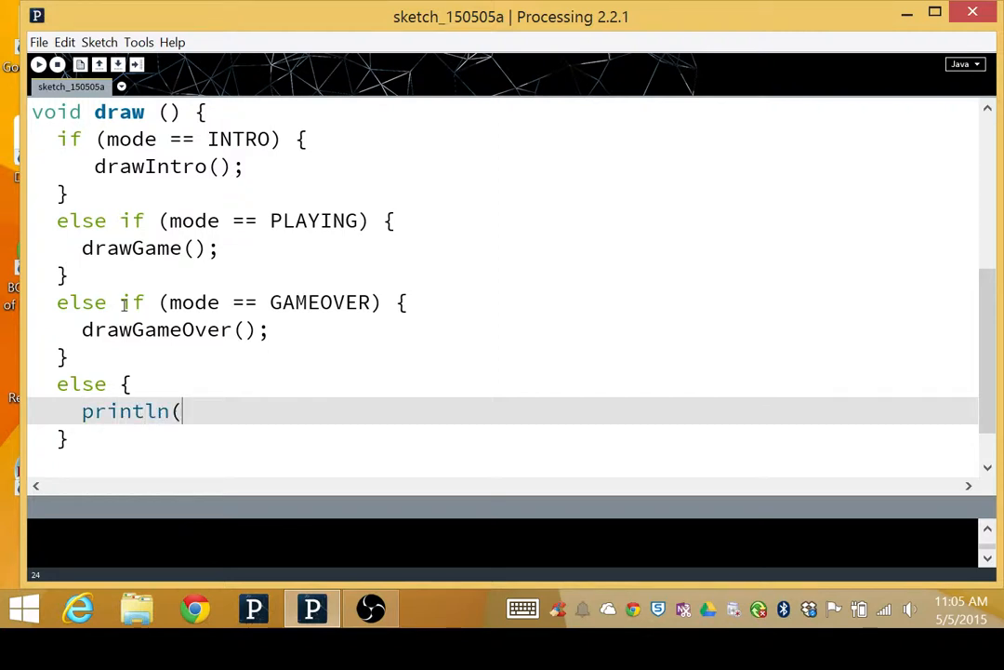
pyautogui.write('"YA')
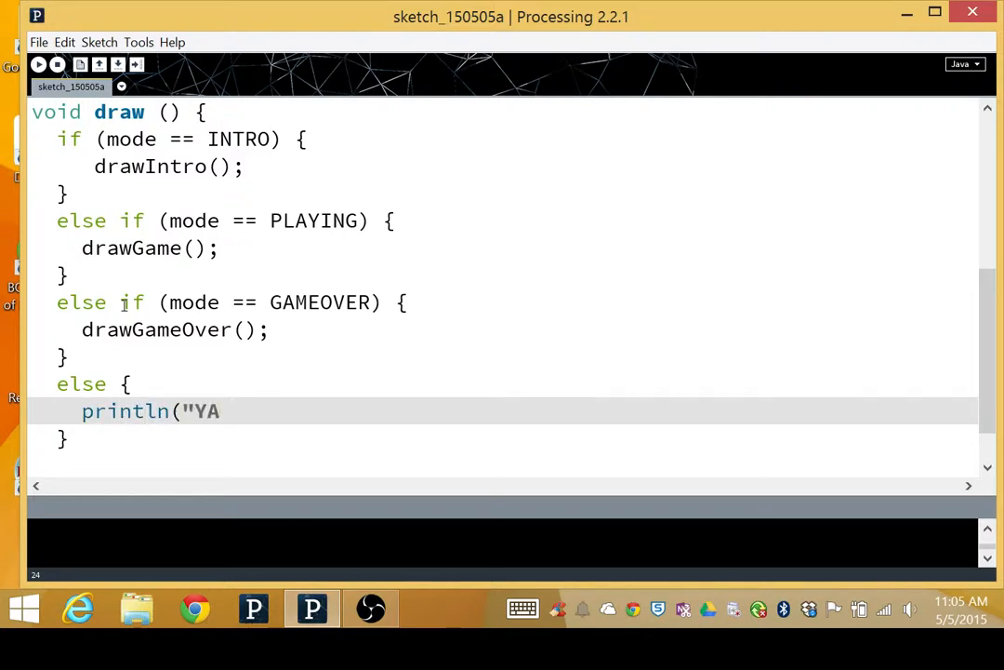
pyautogui.write('DONE GOO')
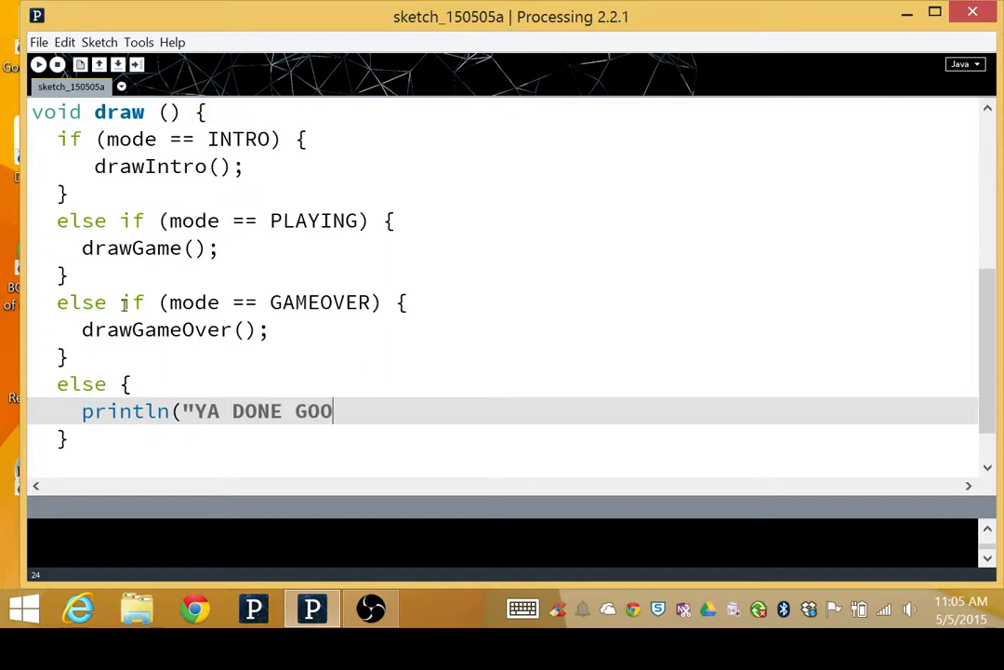
pyautogui.write('FED!");')
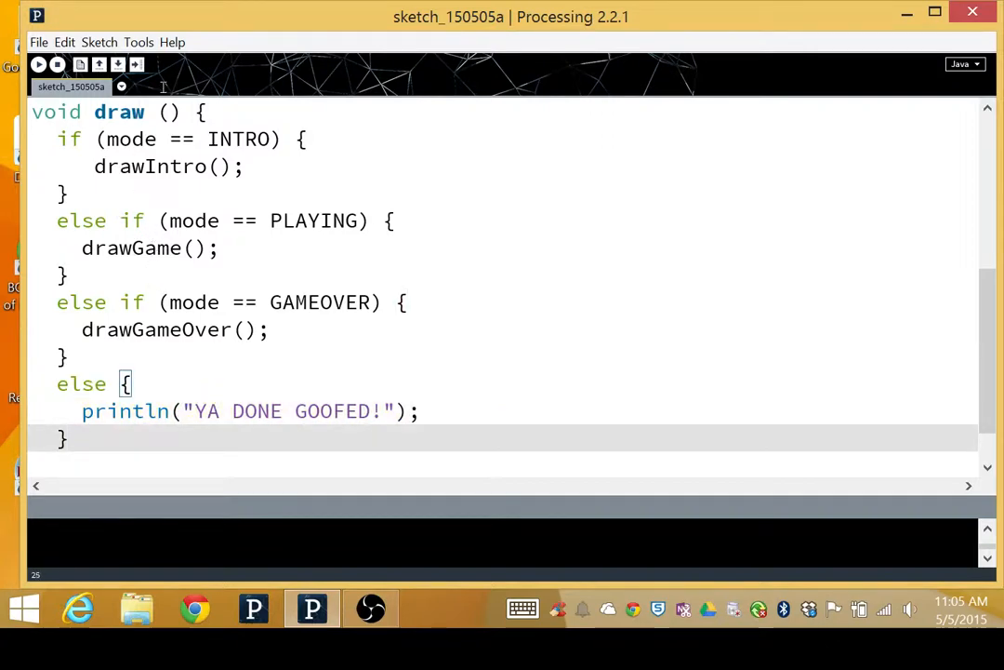
# Step: Run the sketch and inspect the drawIntro() call flagged as a nonexistent function
pyautogui.click(39, 67)
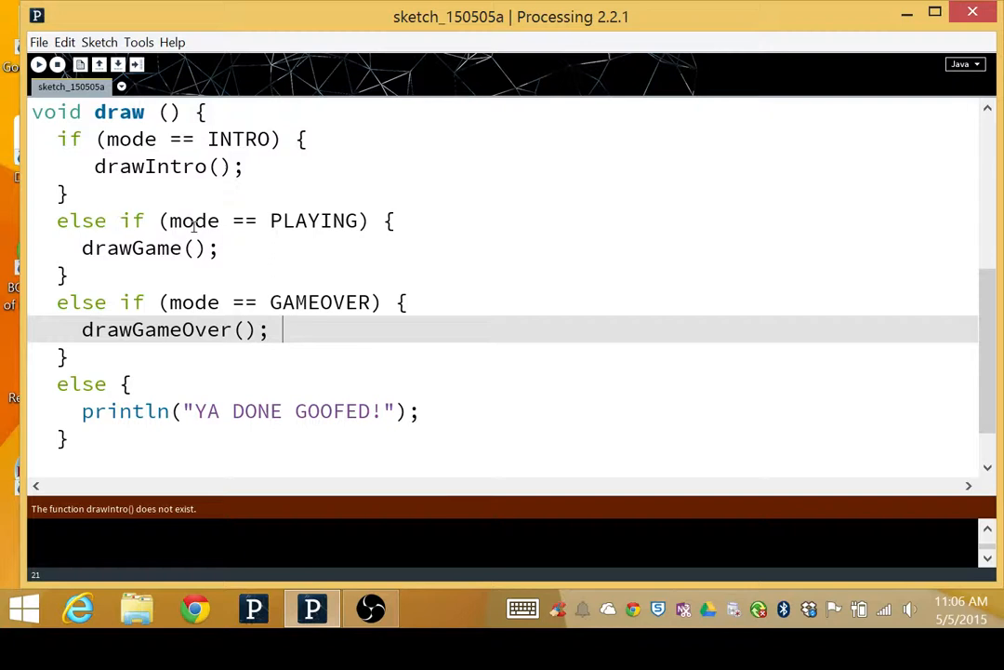
pyautogui.doubleClick(150, 166)
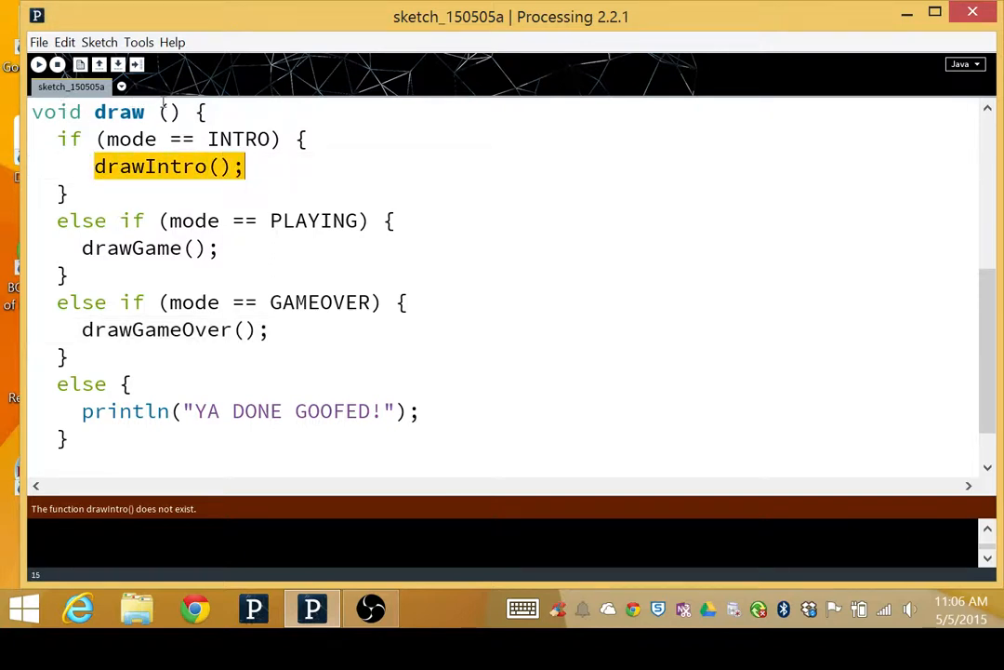
pyautogui.doubleClick(130, 247)
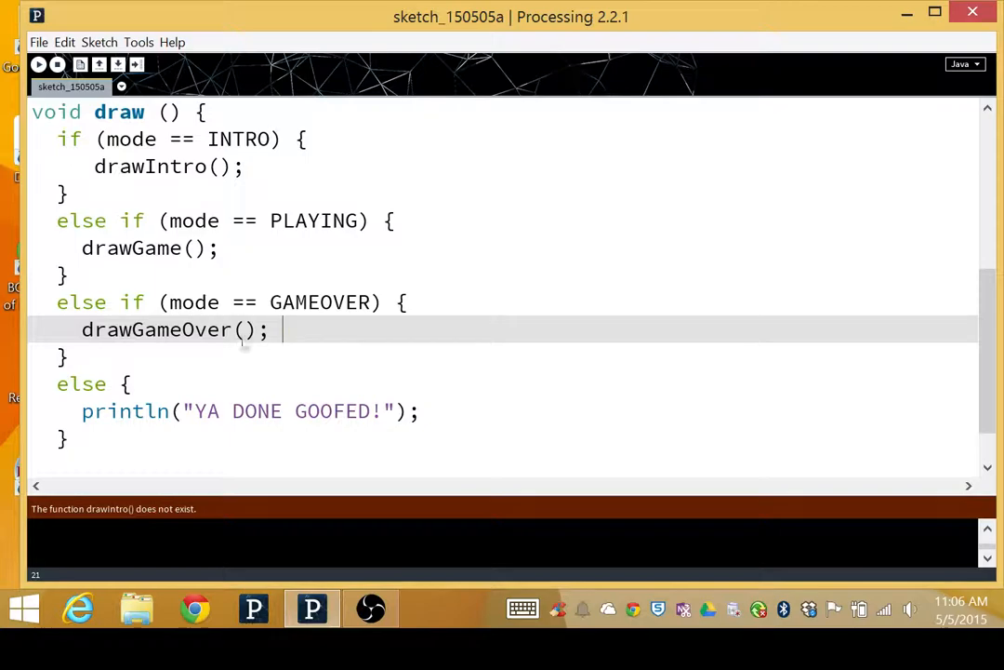
pyautogui.click(370, 608)
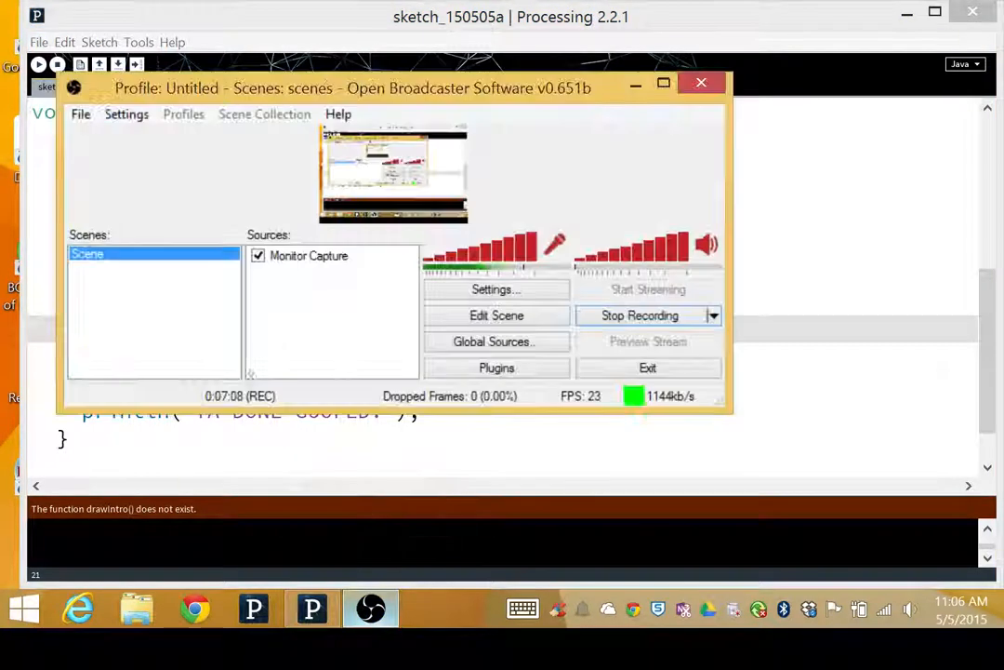